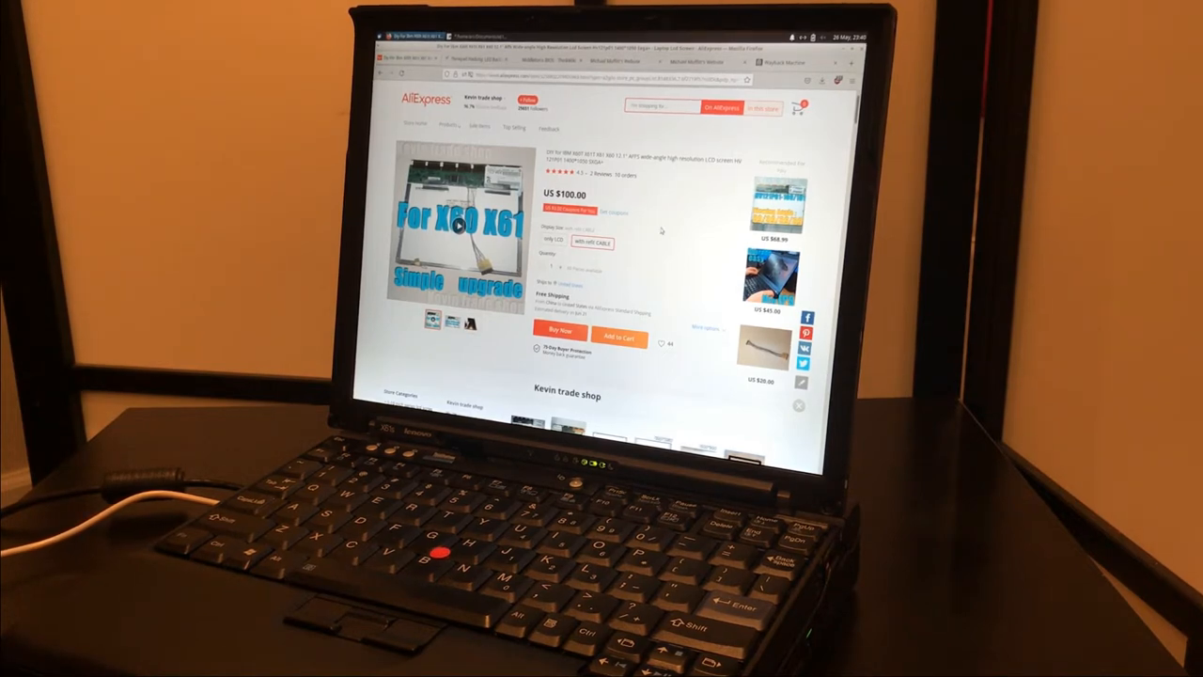
Skim the Mousepad notes, then bring Firefox back up on the LED backlight guide
scroll("down", 3)
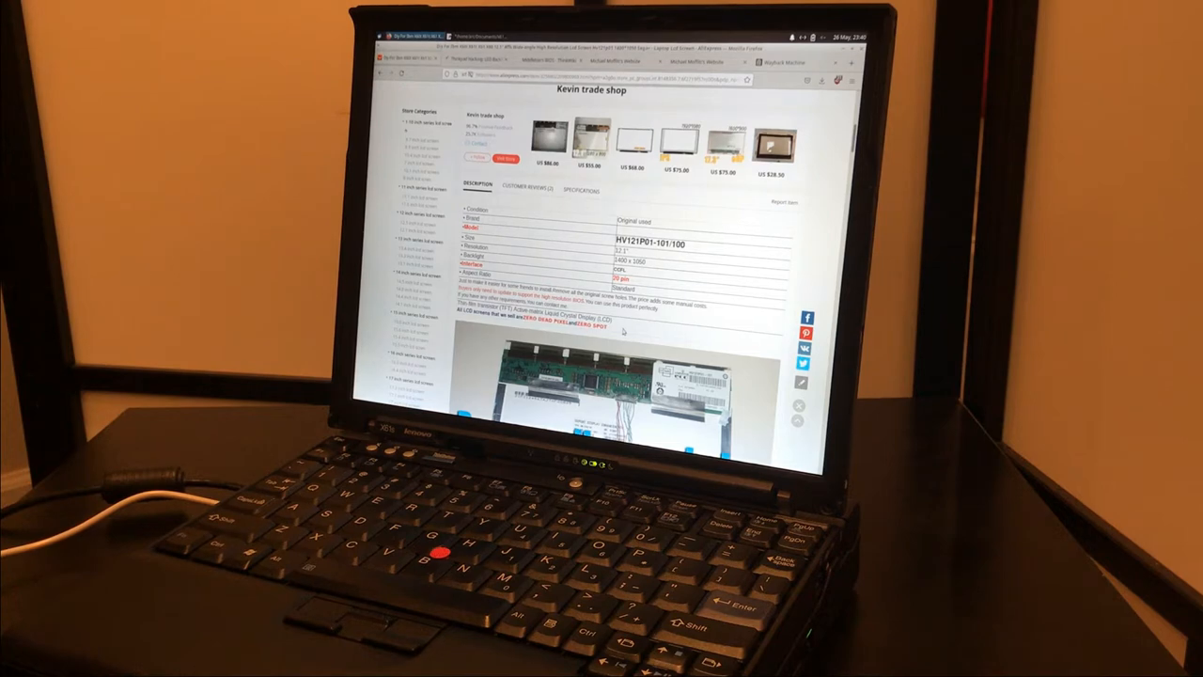
scroll("up", 3)
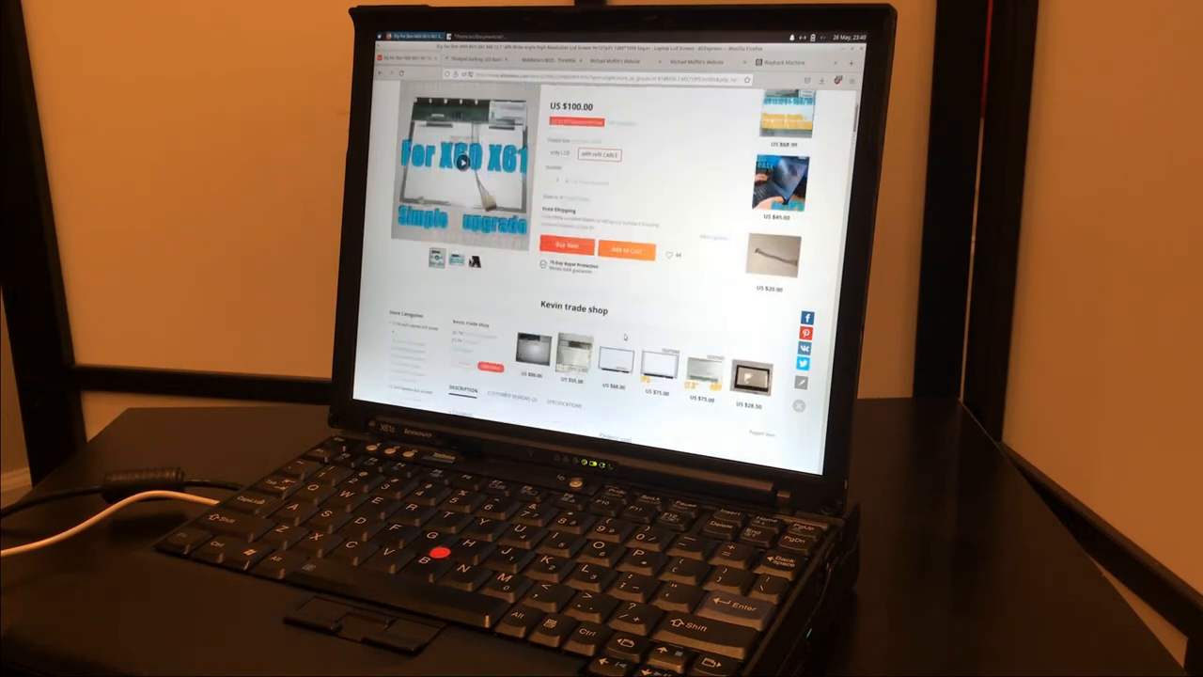
scroll("down", 3)
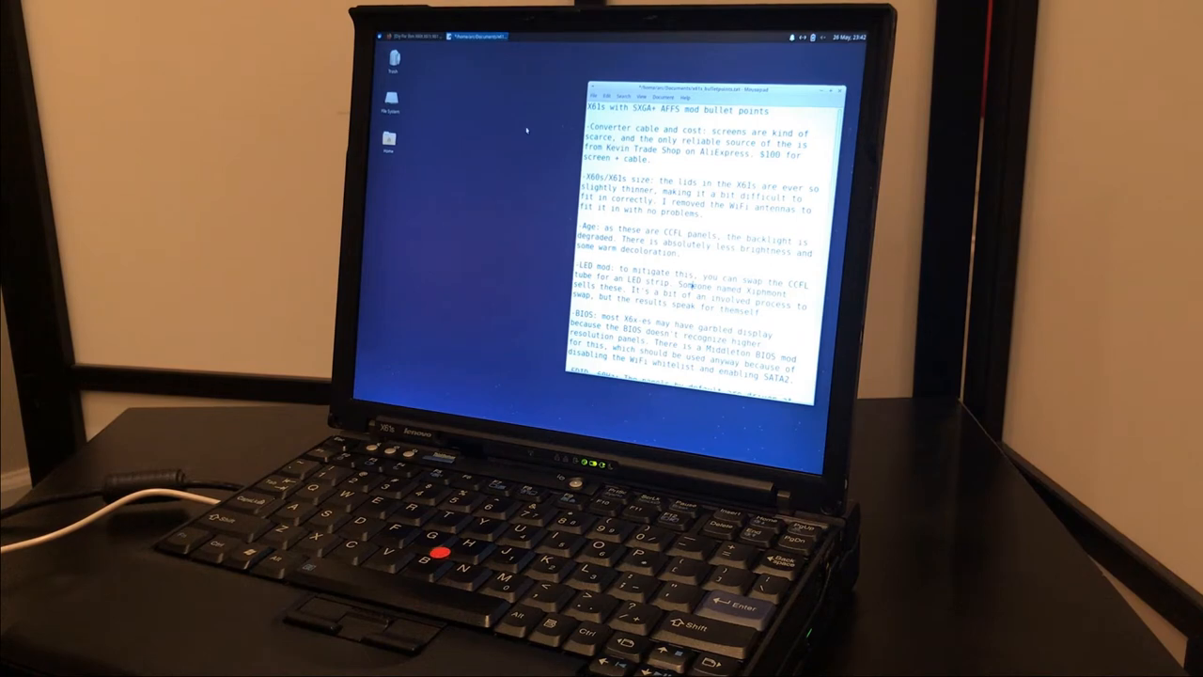
left_click(404, 36)
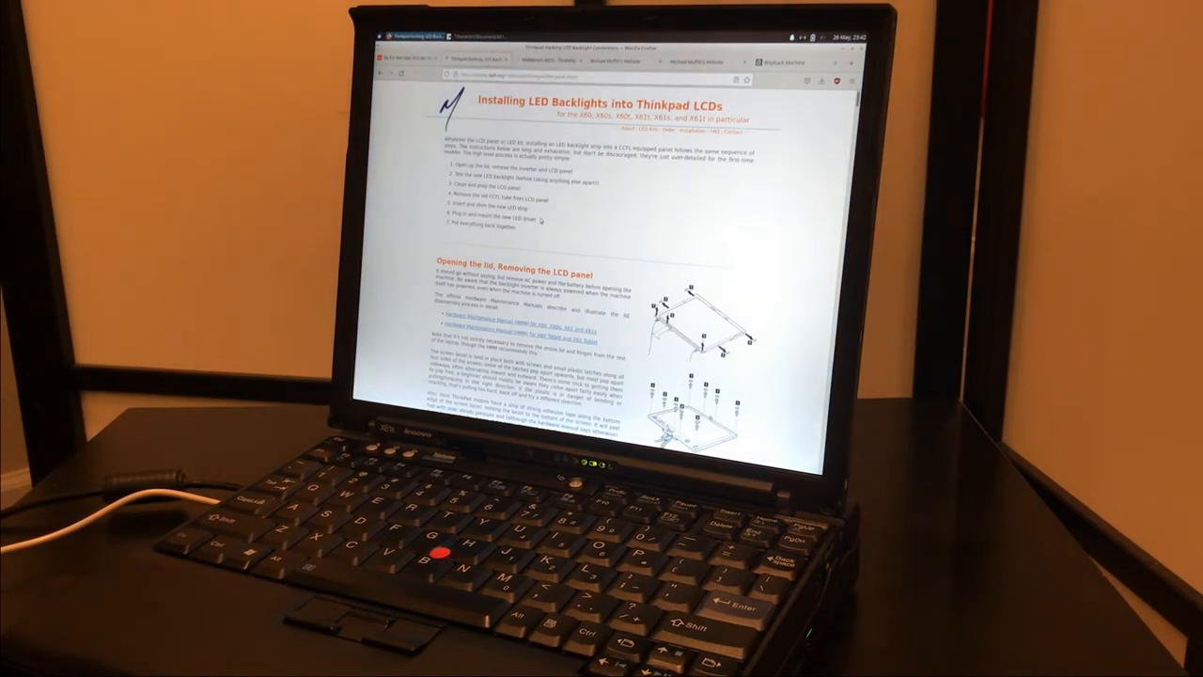
Read down the LED backlight guide through CCFL removal and LED installation to the Index
scroll("down", 3)
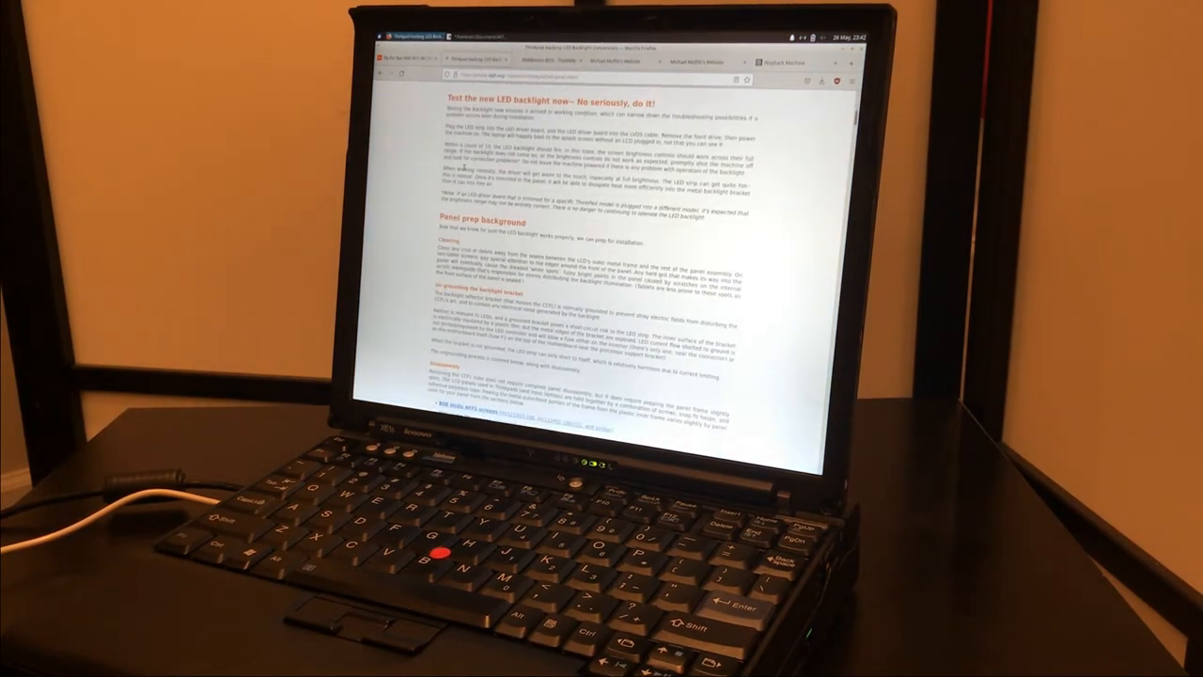
scroll("down", 3)
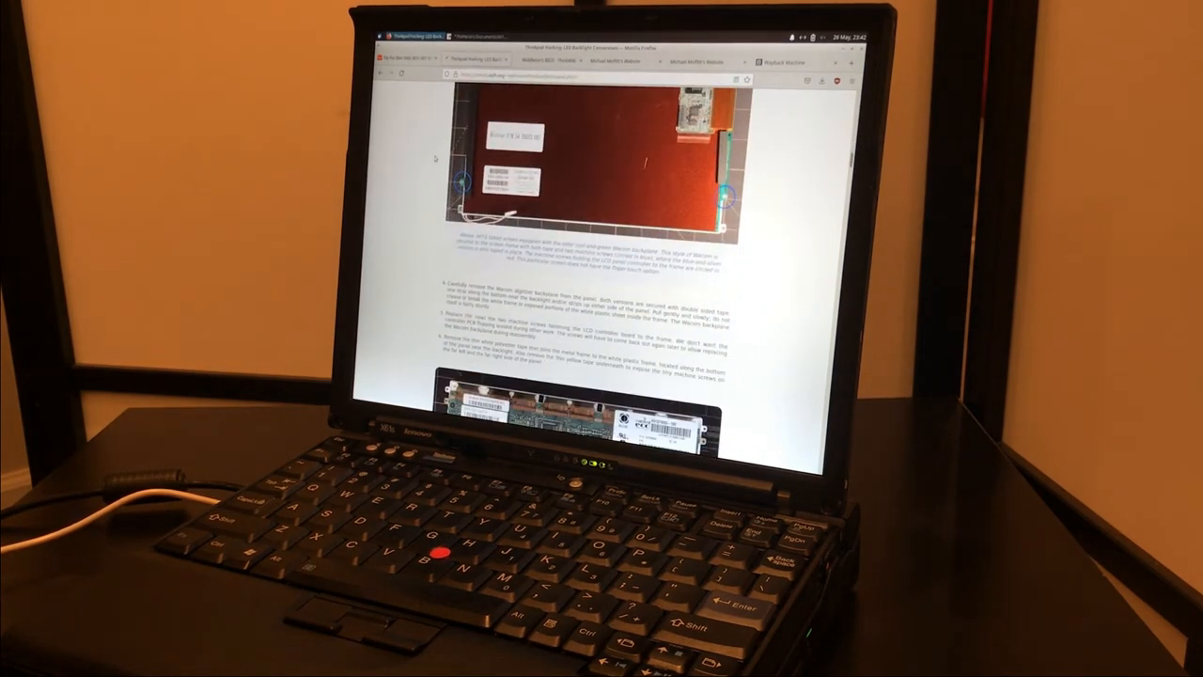
scroll("down", 3)
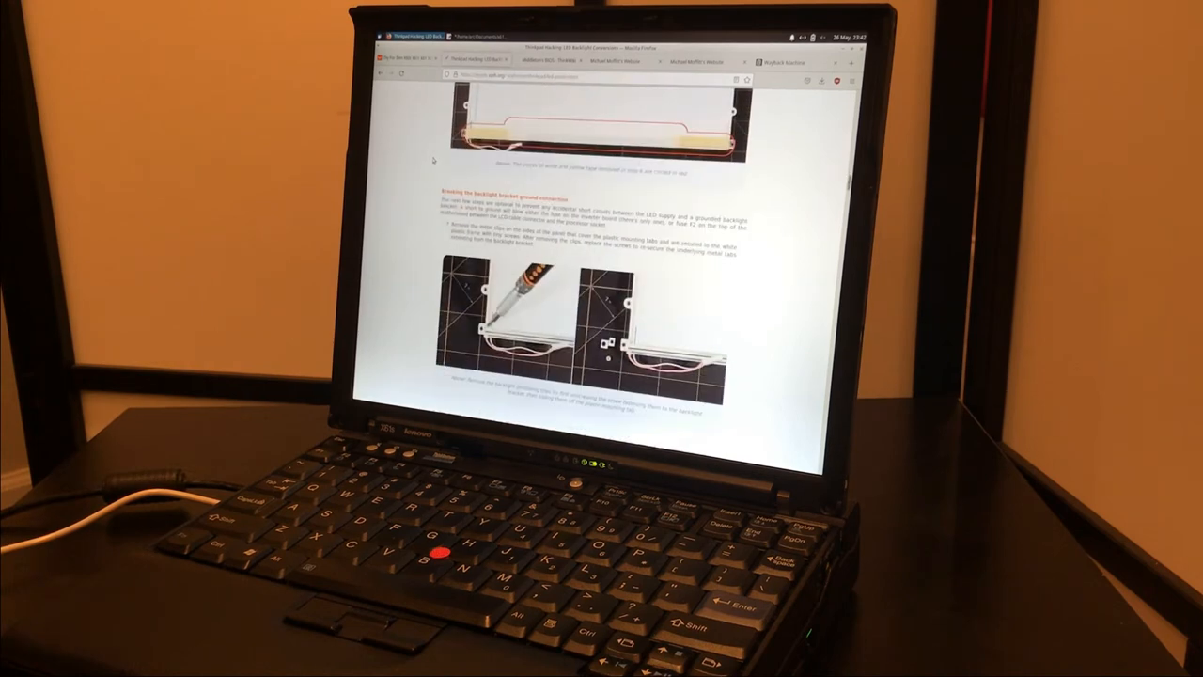
scroll("down", 3)
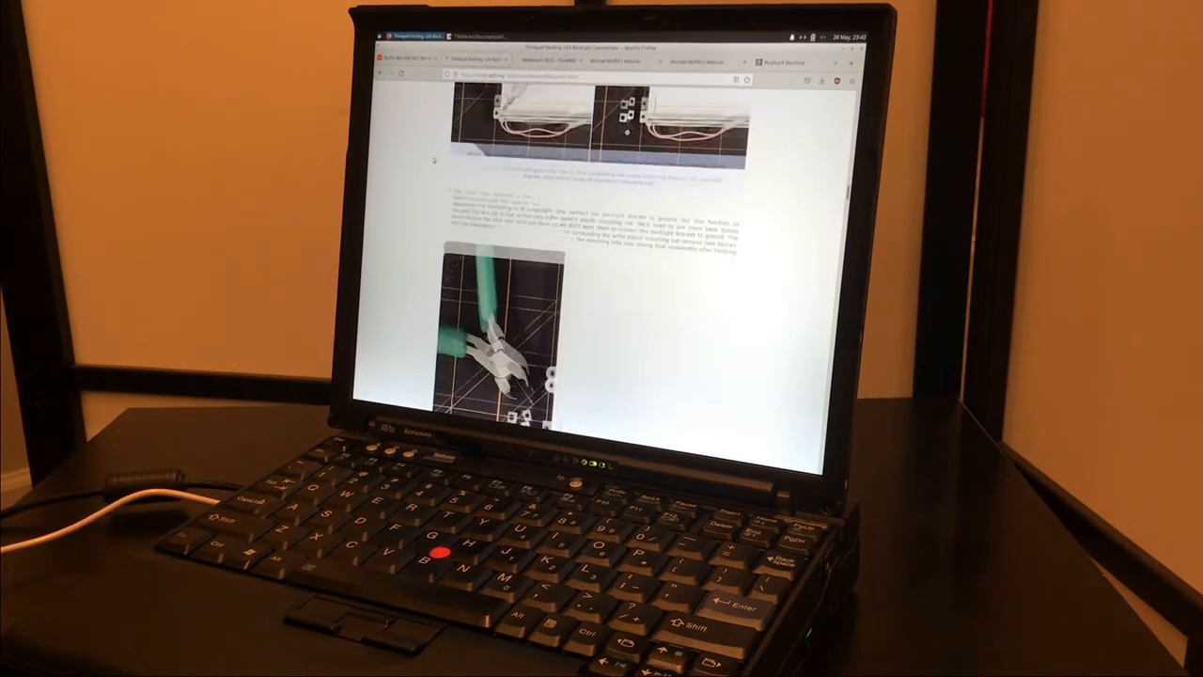
scroll("down", 3)
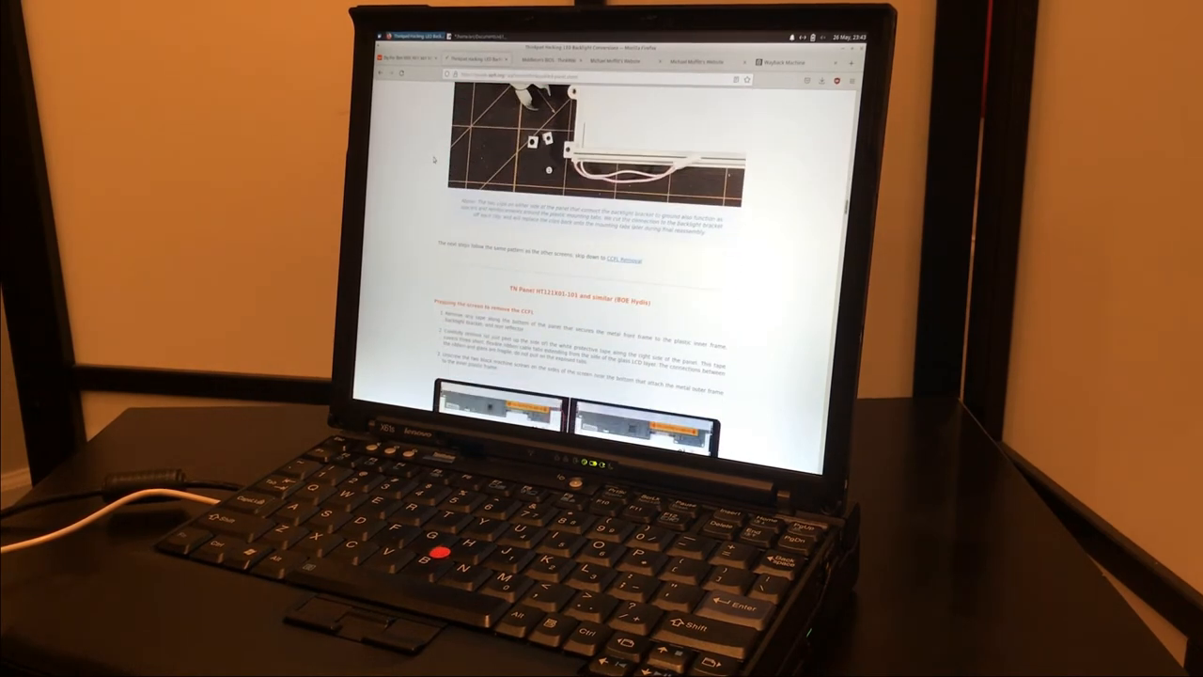
scroll("down", 3)
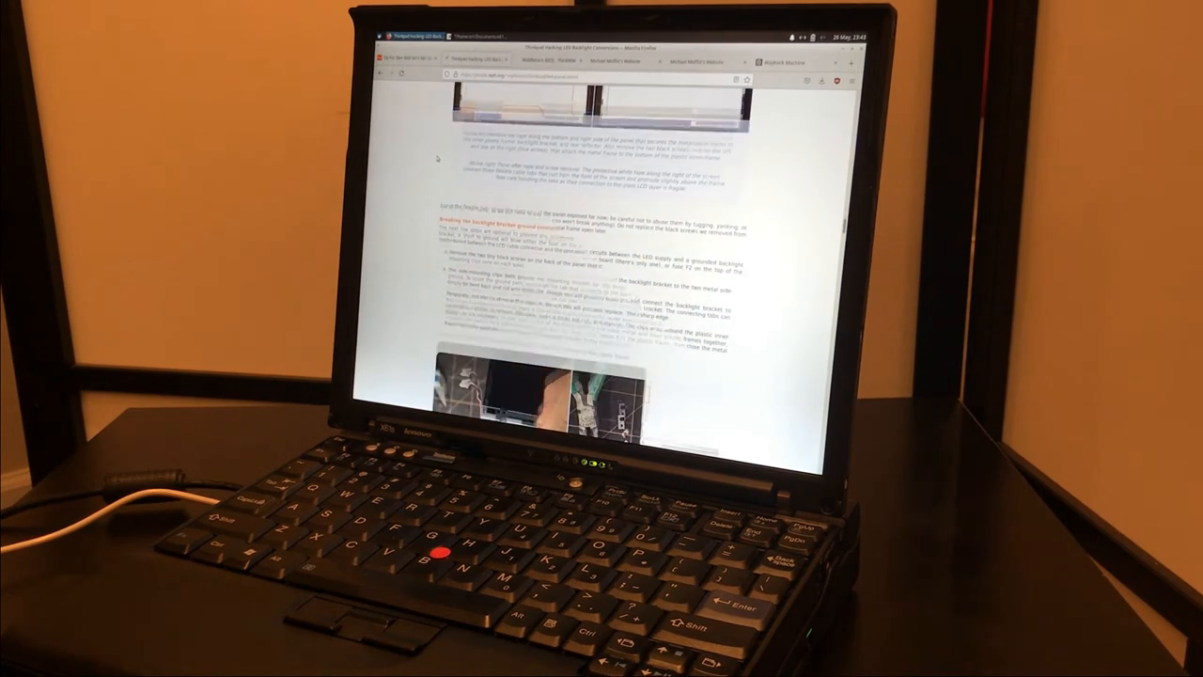
scroll("down", 3)
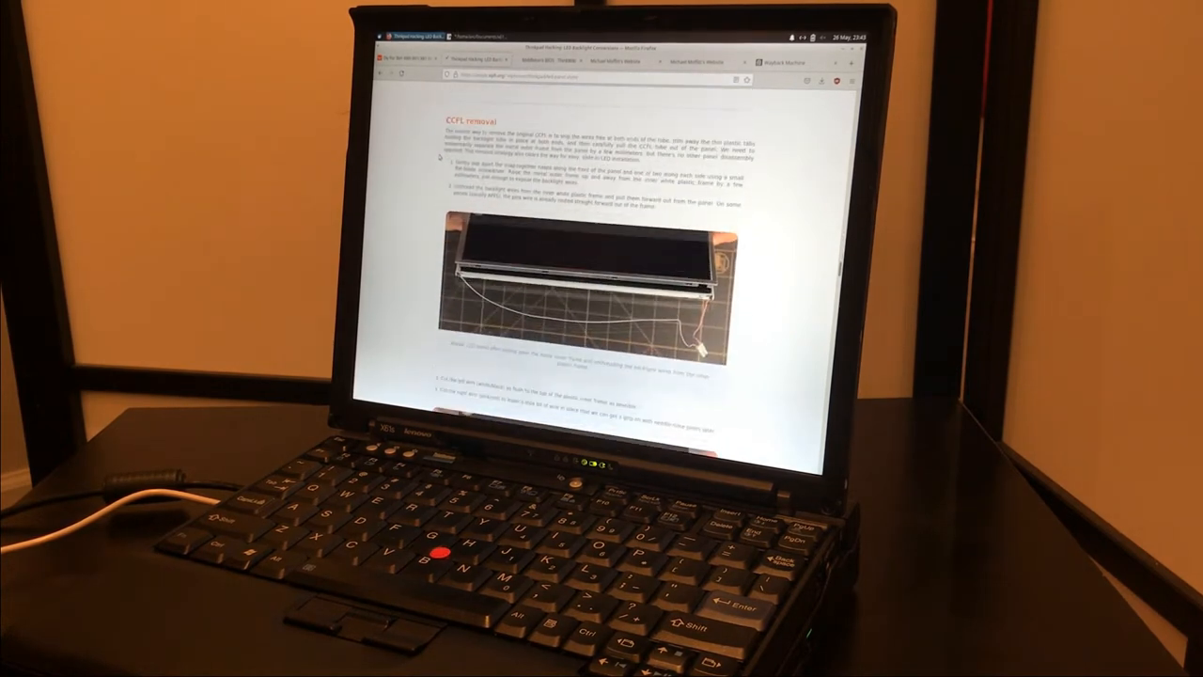
scroll("down", 3)
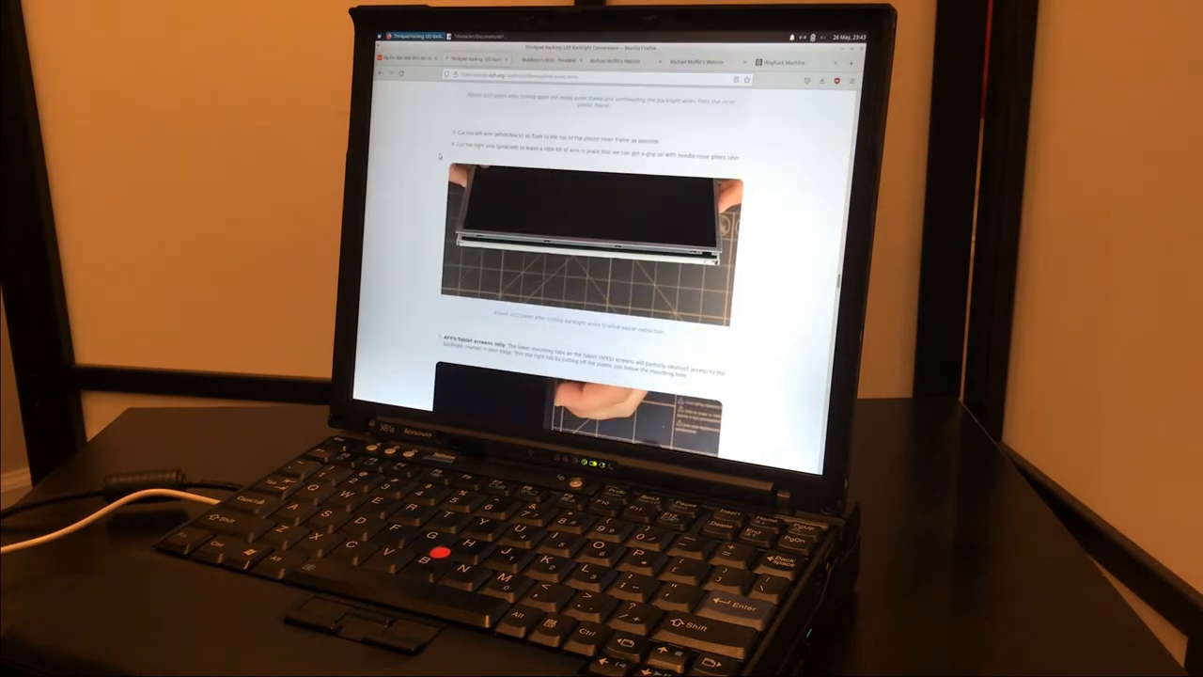
scroll("down", 3)
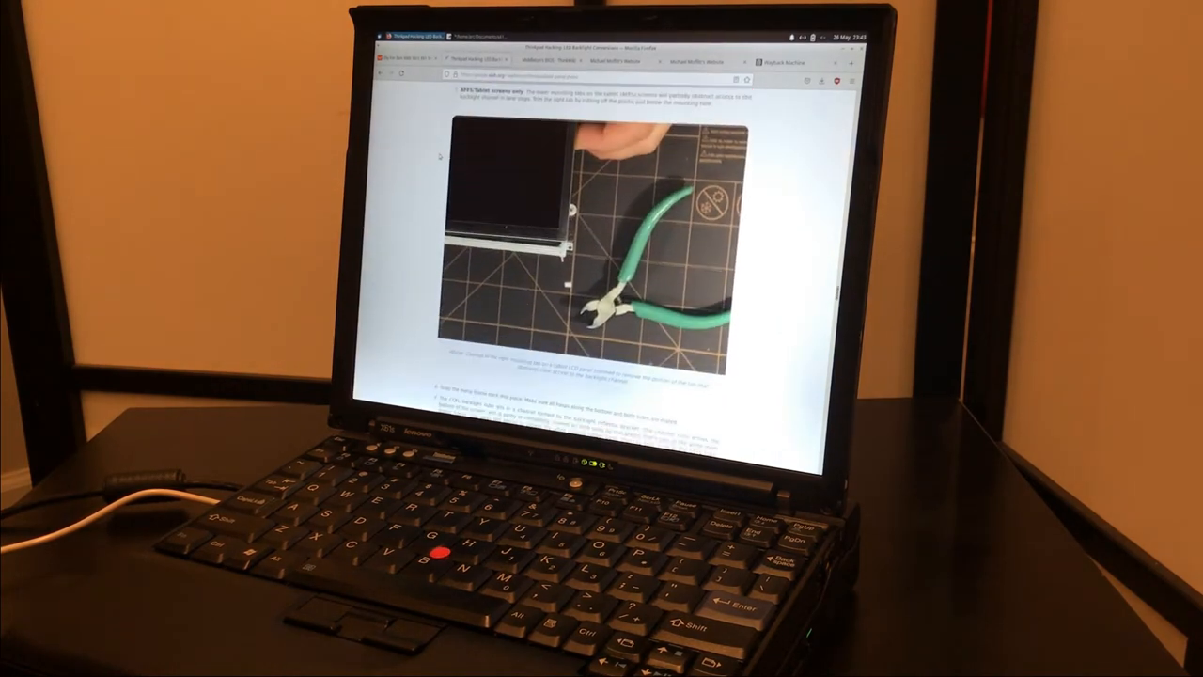
scroll("down", 3)
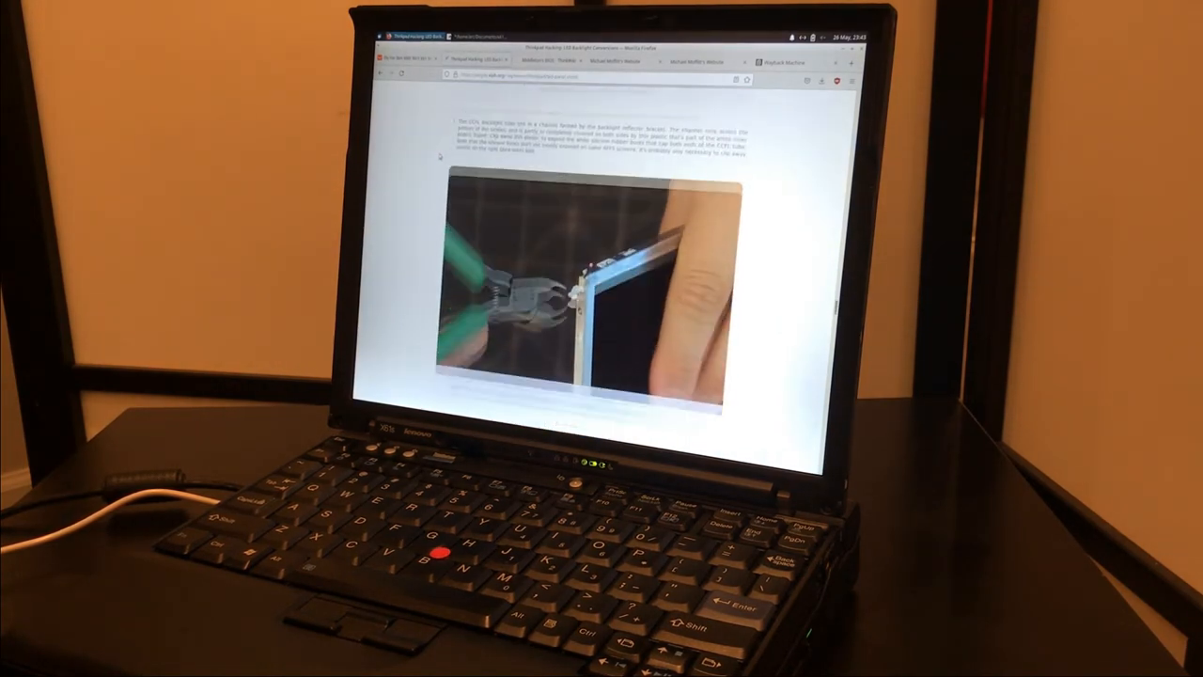
scroll("down", 3)
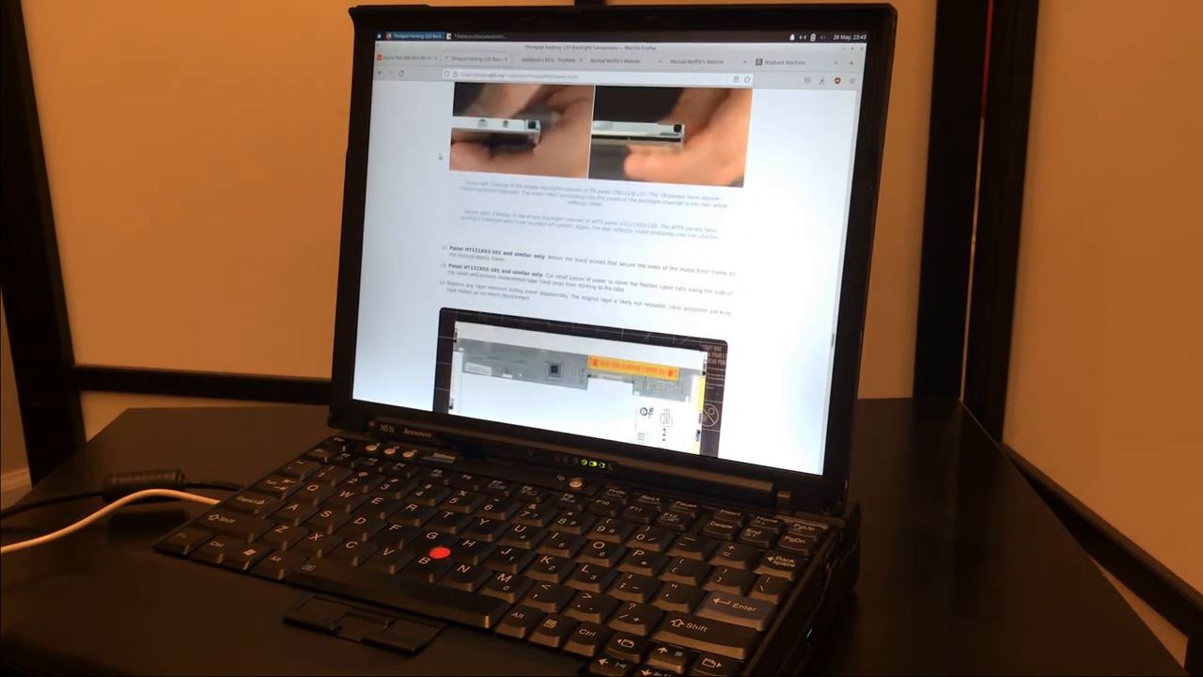
scroll("down", 3)
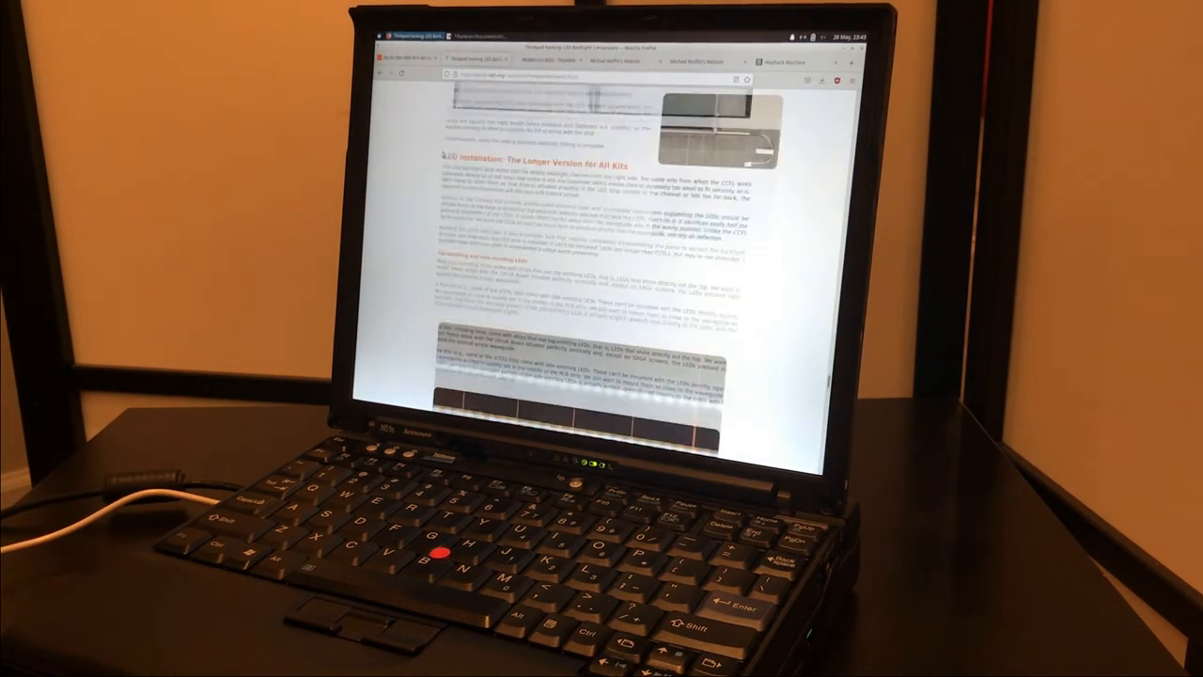
scroll("down", 3)
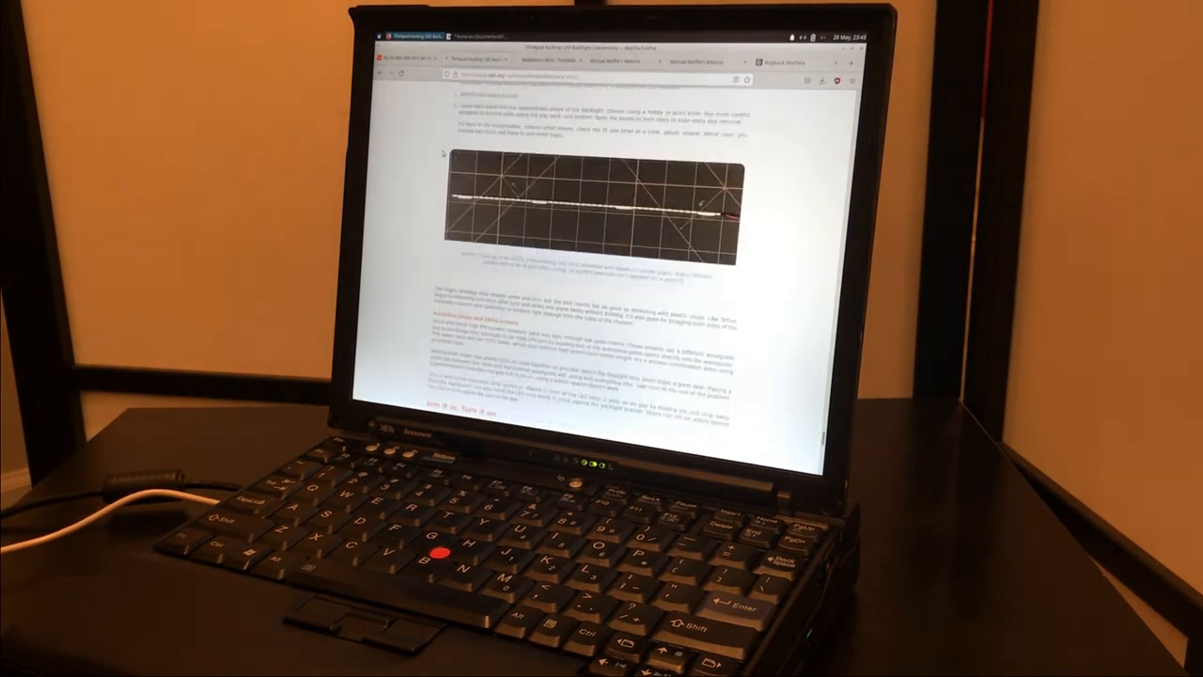
scroll("down", 3)
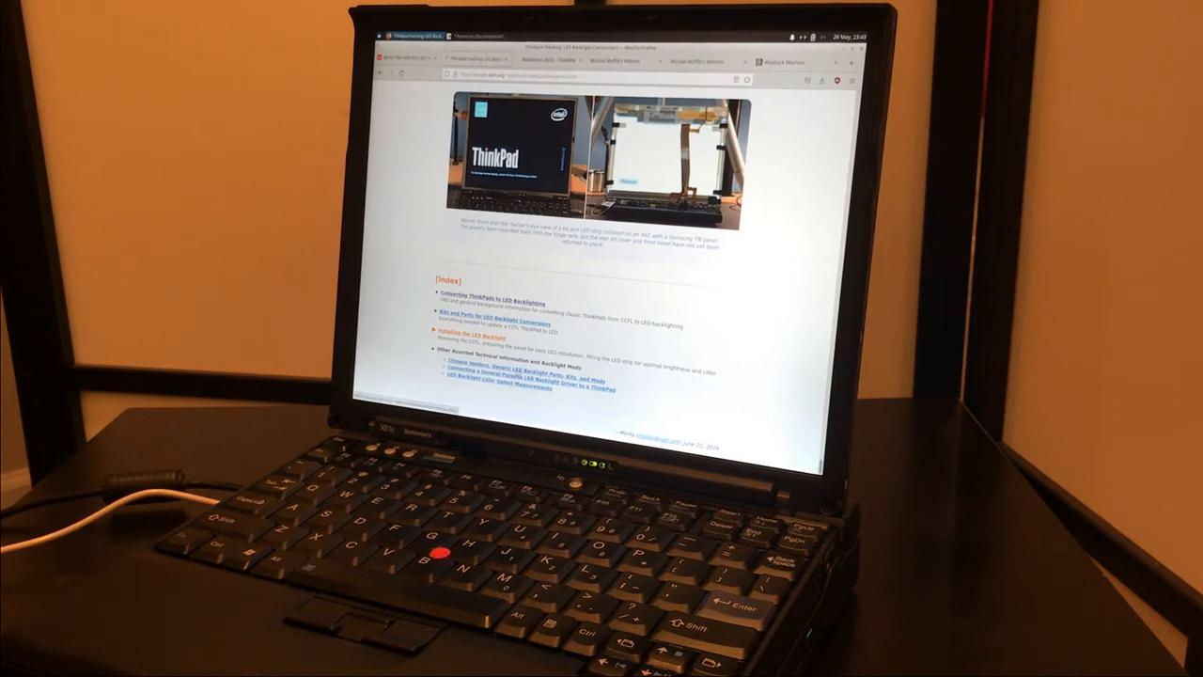
scroll("down", 3)
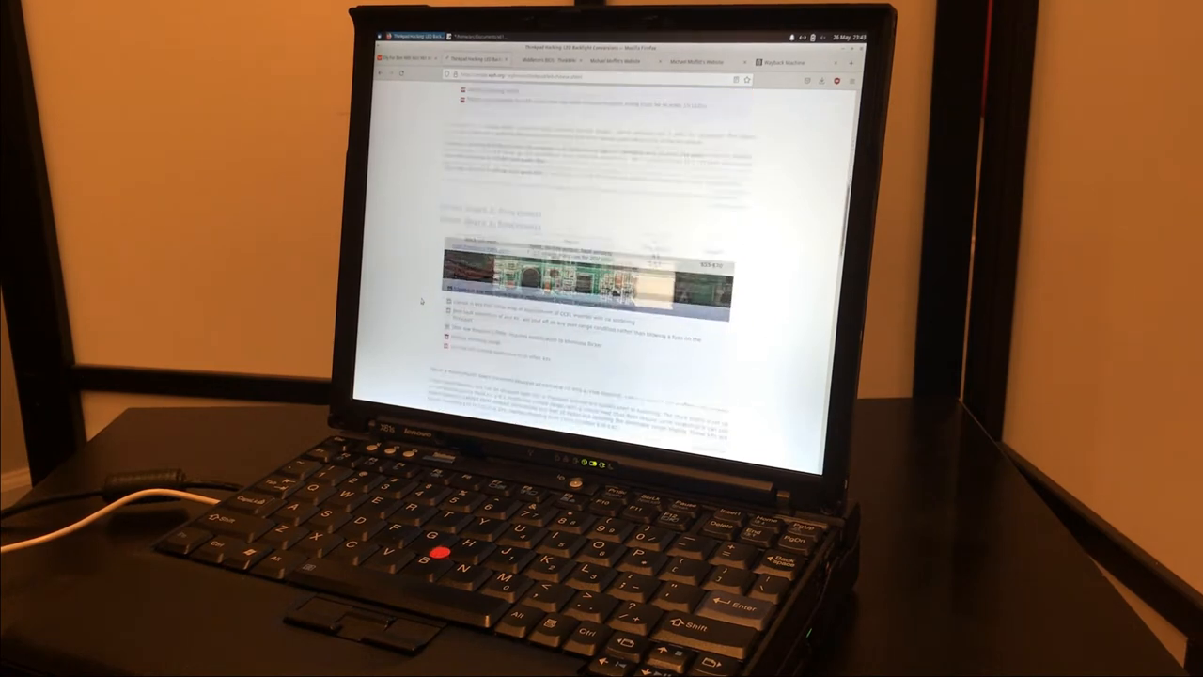
scroll("down", 3)
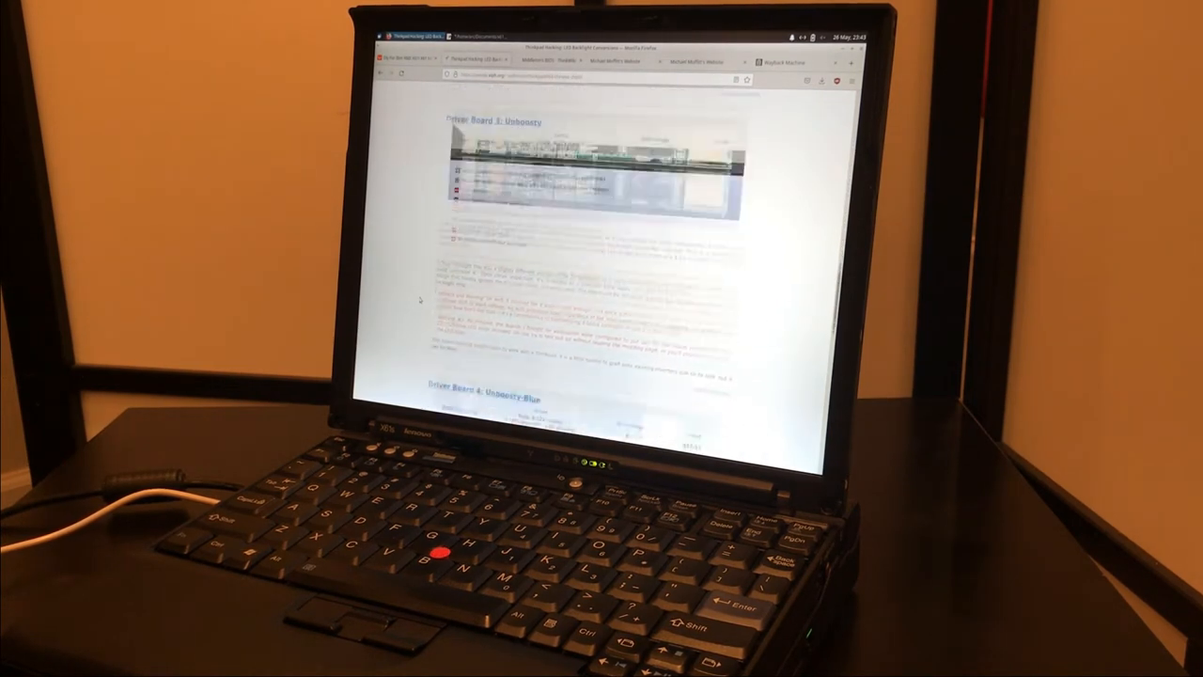
scroll("down", 3)
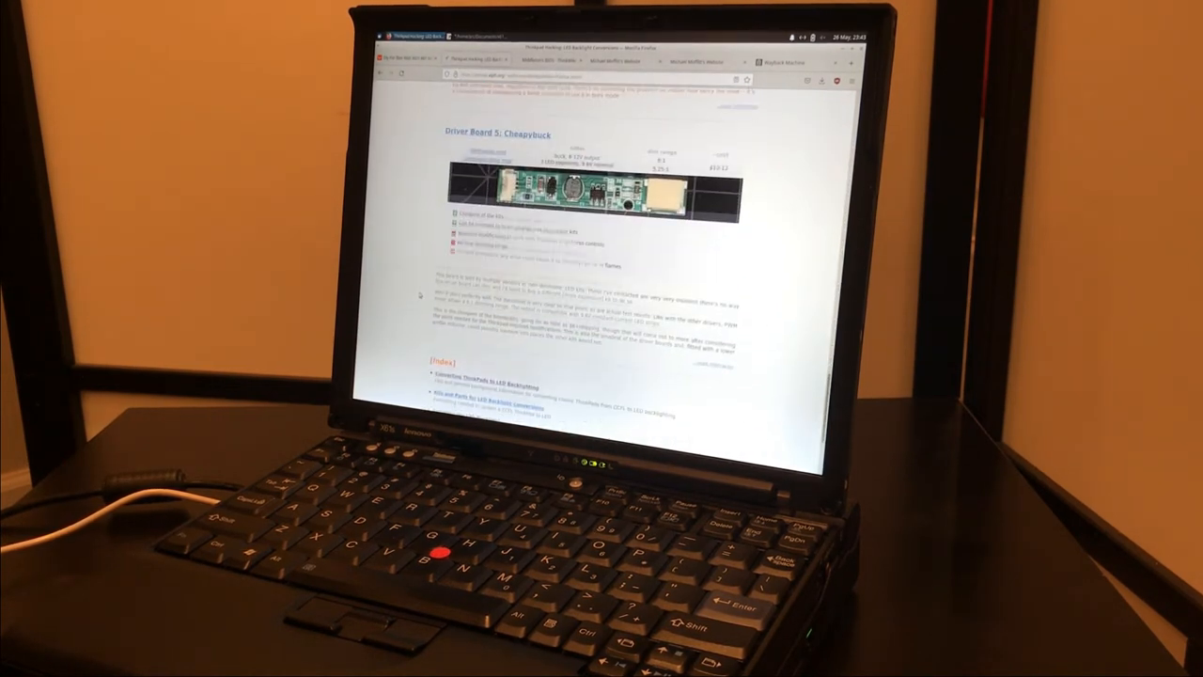
scroll("down", 3)
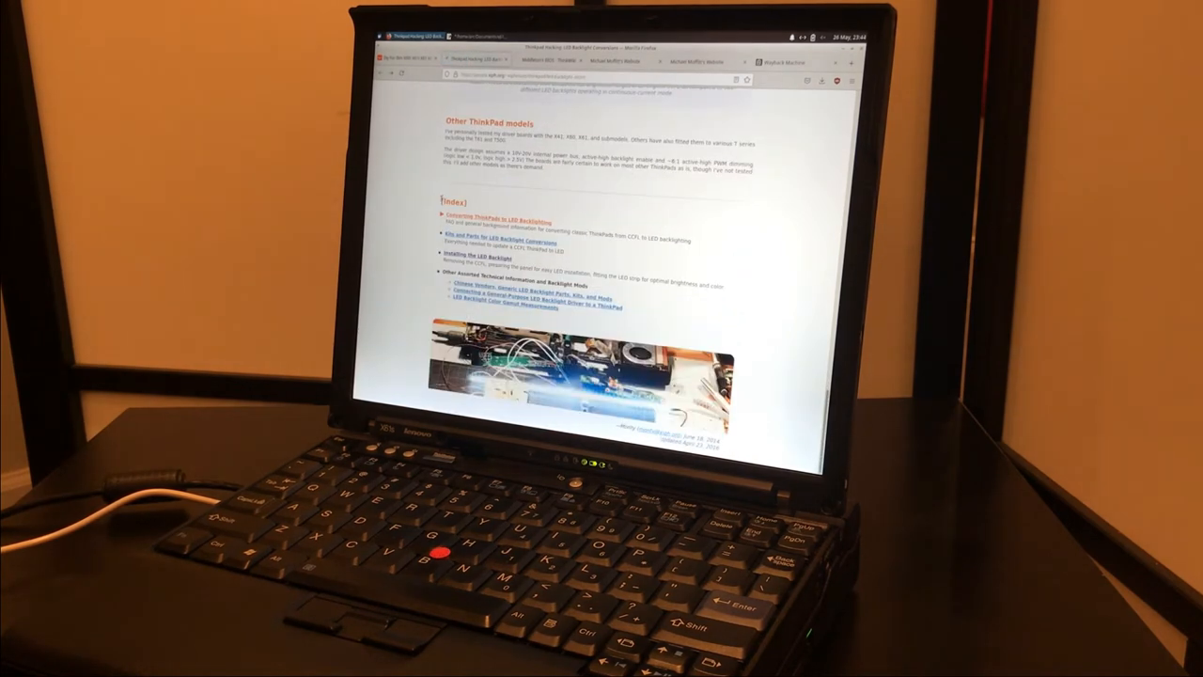
scroll("down", 3)
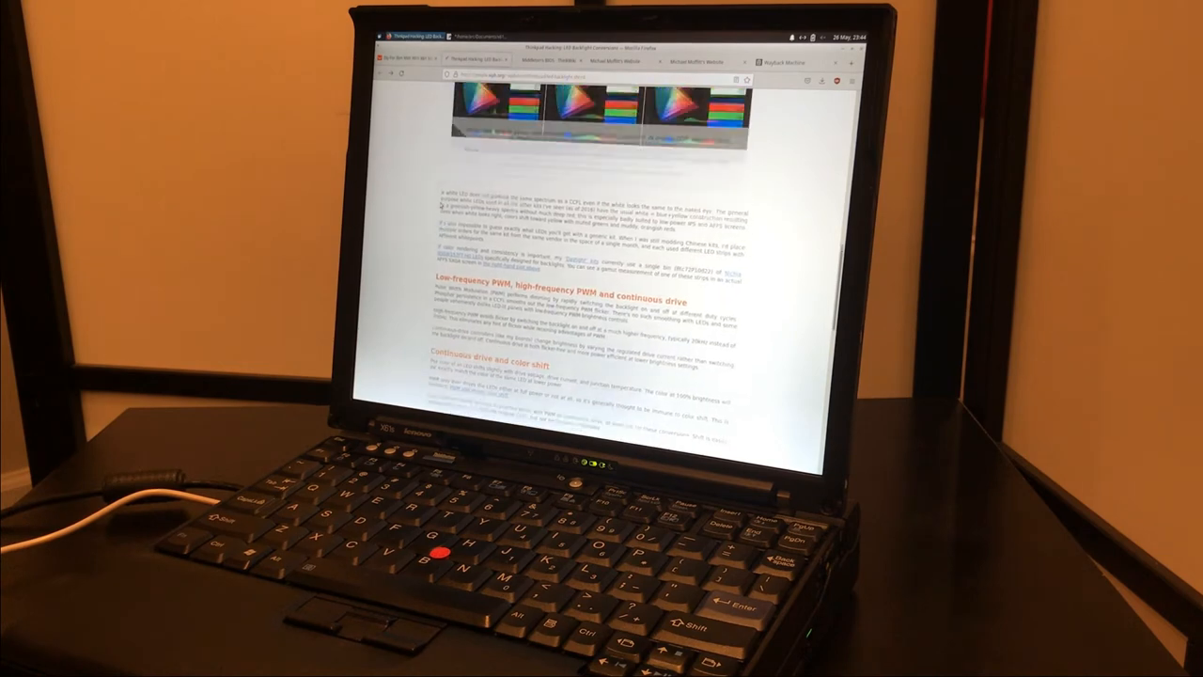
scroll("up", 3)
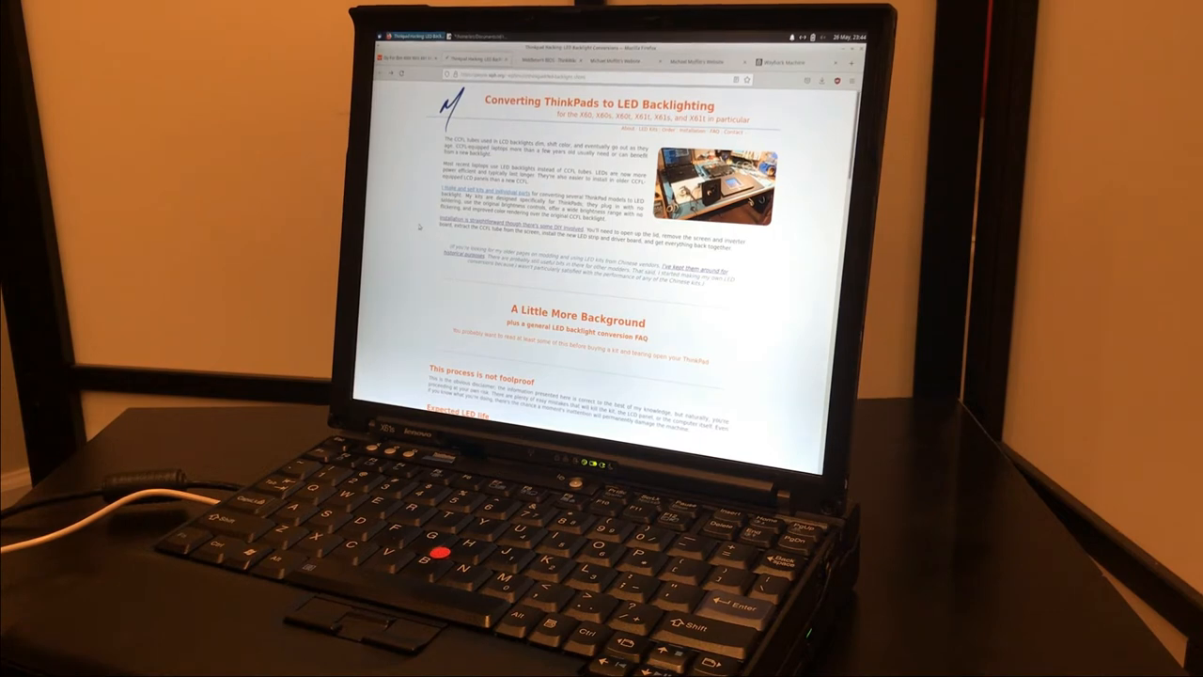
scroll("down", 3)
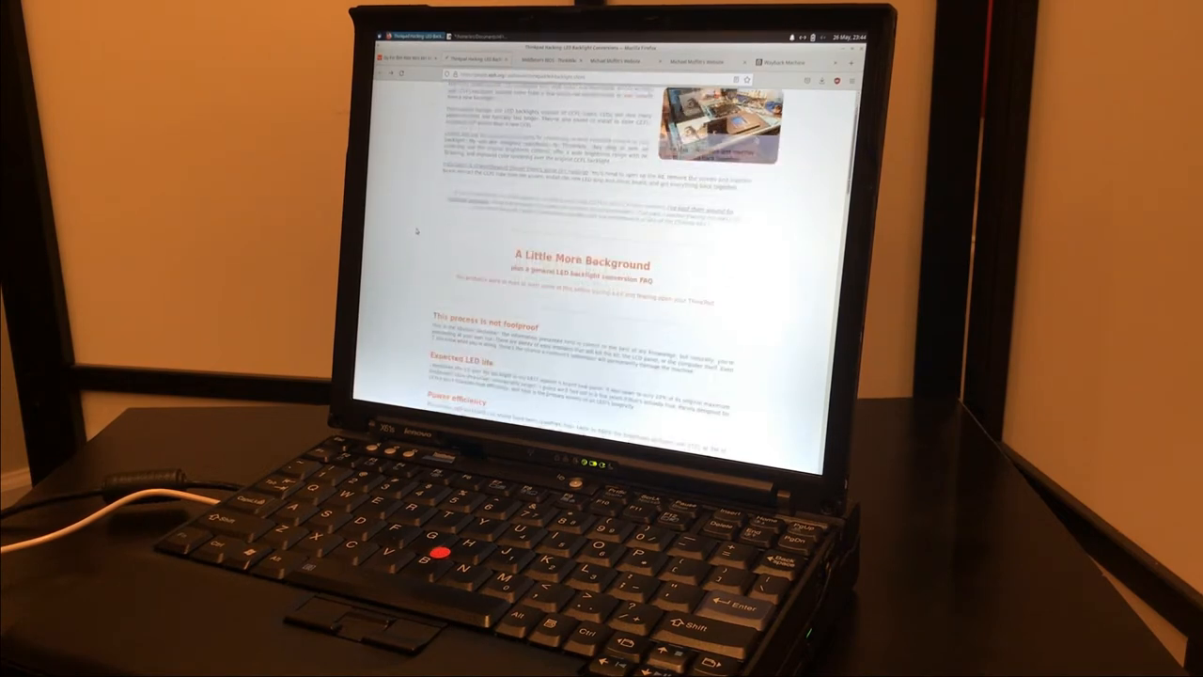
scroll("down", 3)
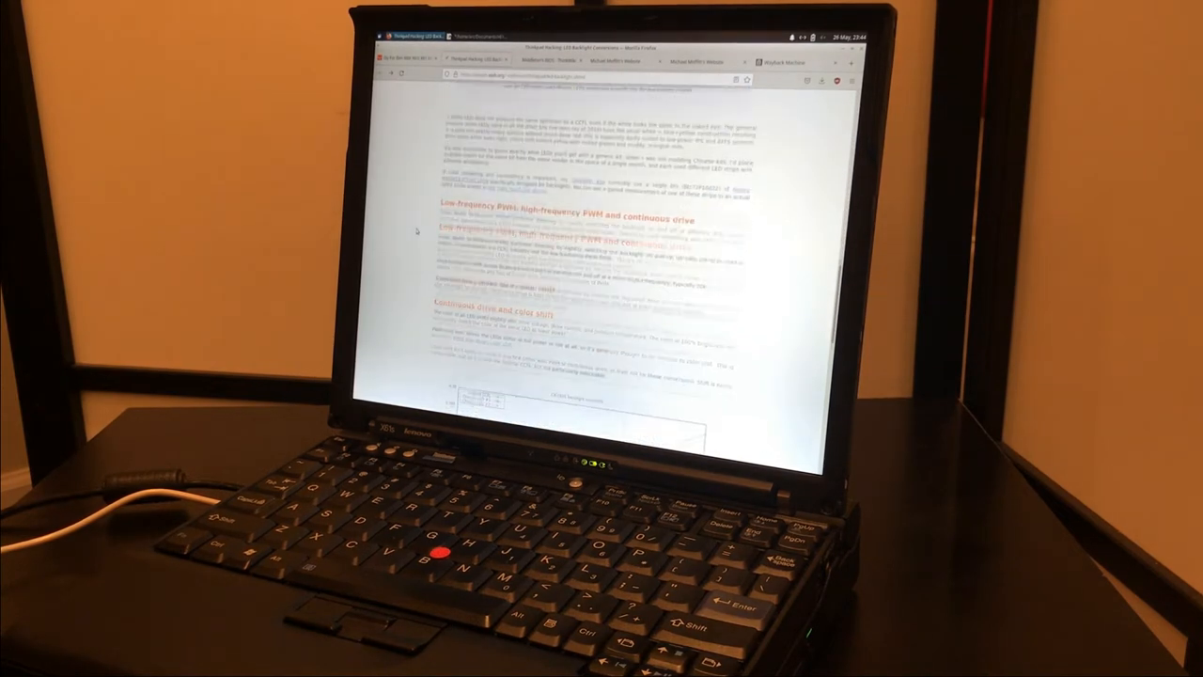
scroll("down", 3)
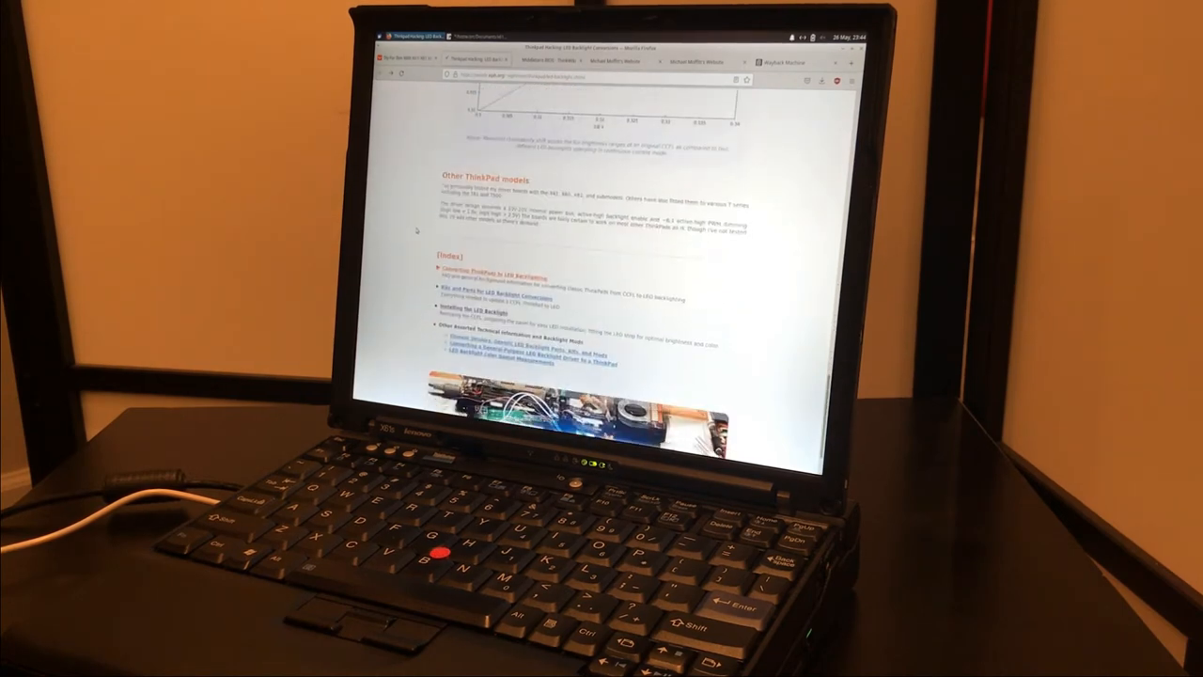
scroll("down", 3)
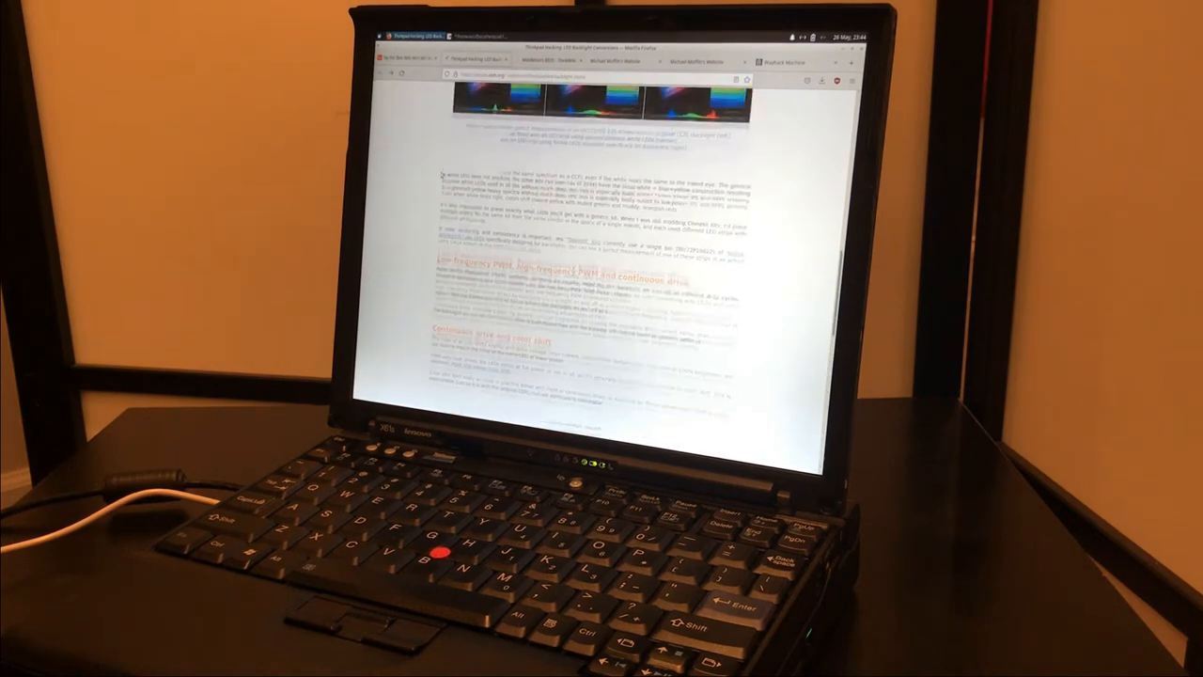
scroll("down", 3)
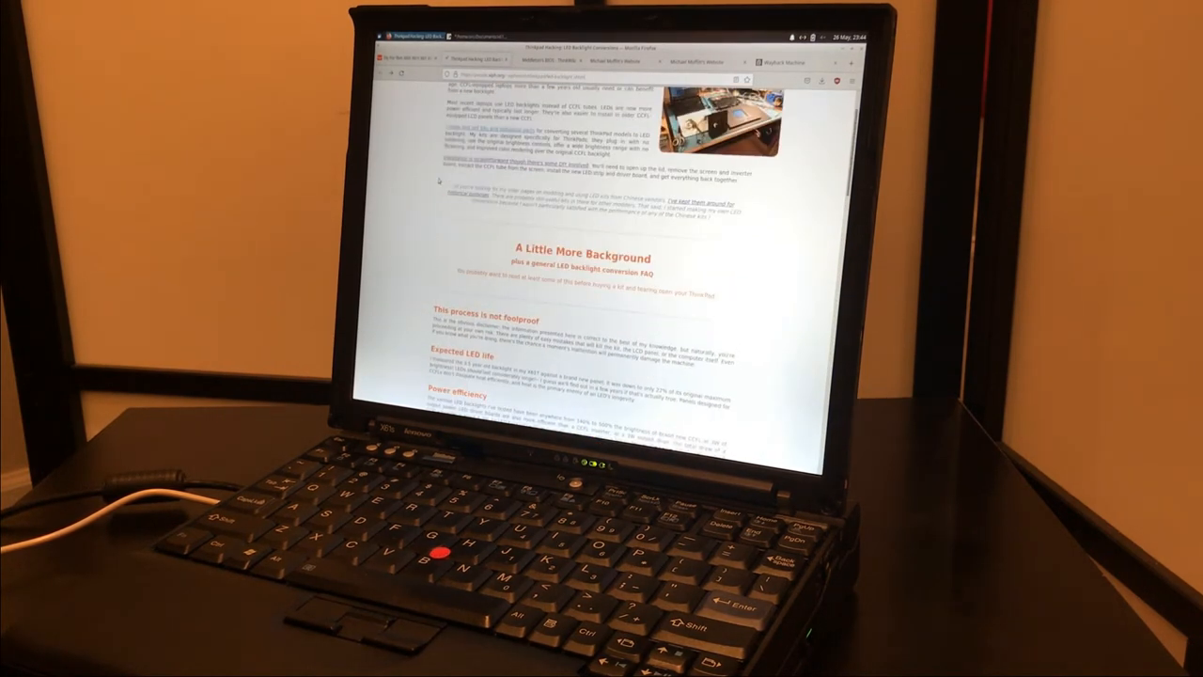
scroll("up", 3)
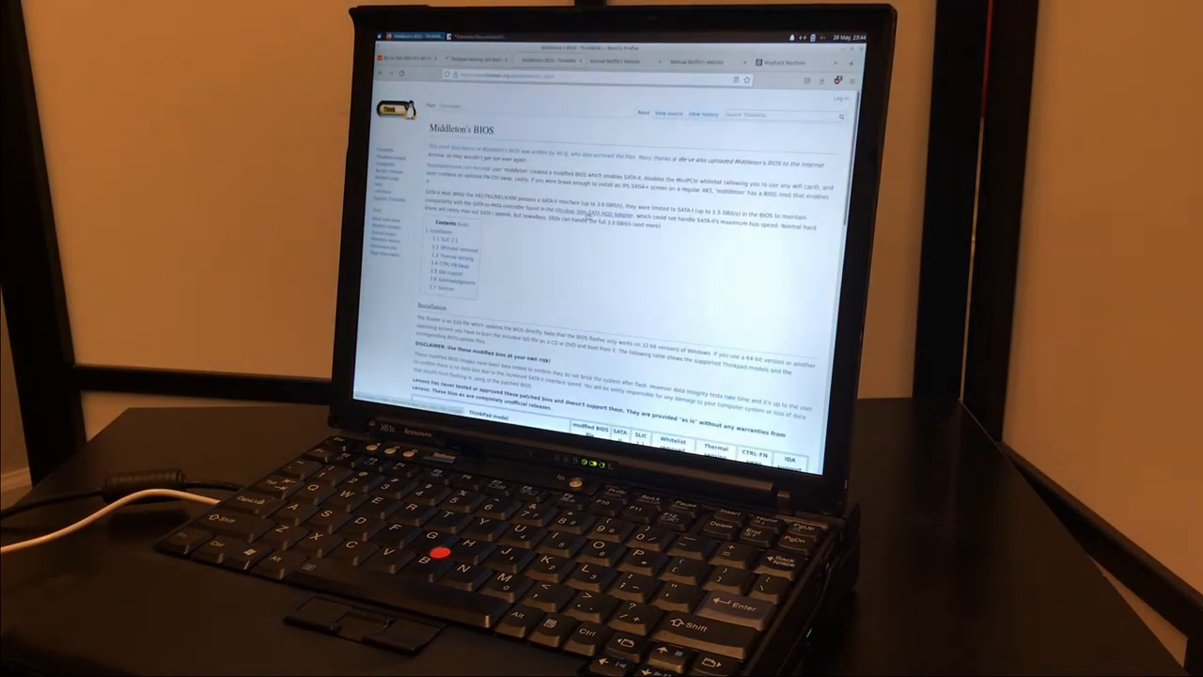
Scroll down Michael Moffitt's ThinkPad X61 60Hz refresh hack post
scroll("down", 3)
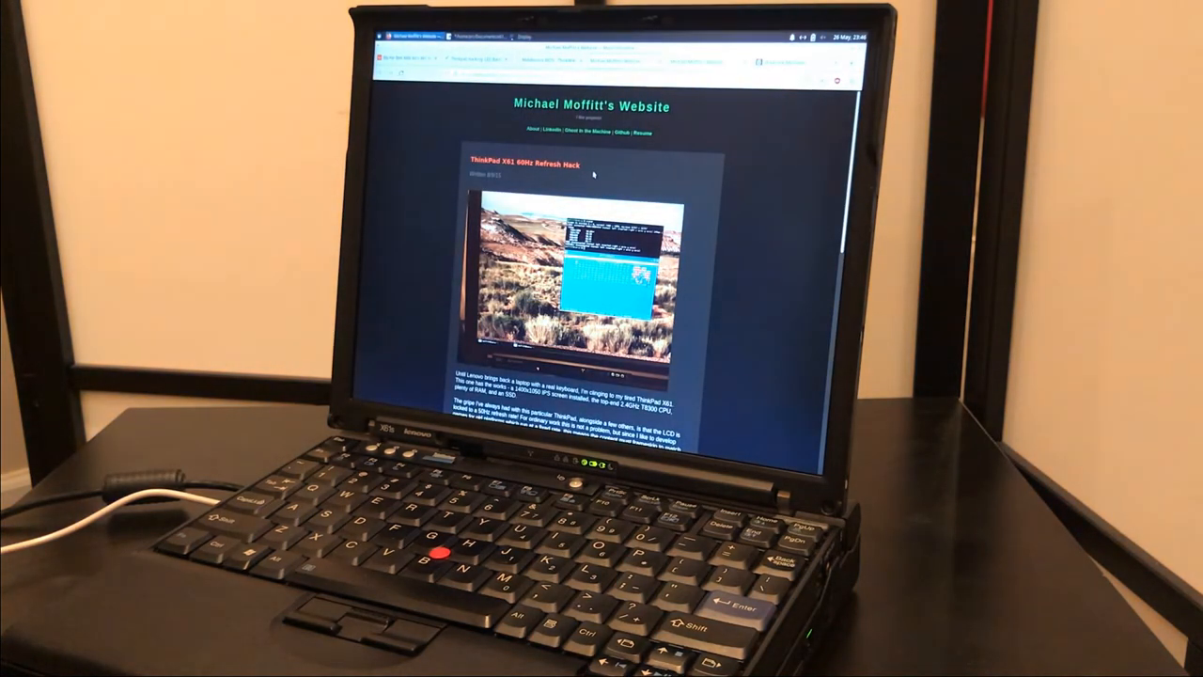
Scroll back and forth through the X61 60Hz refresh hack post
scroll("down", 3)
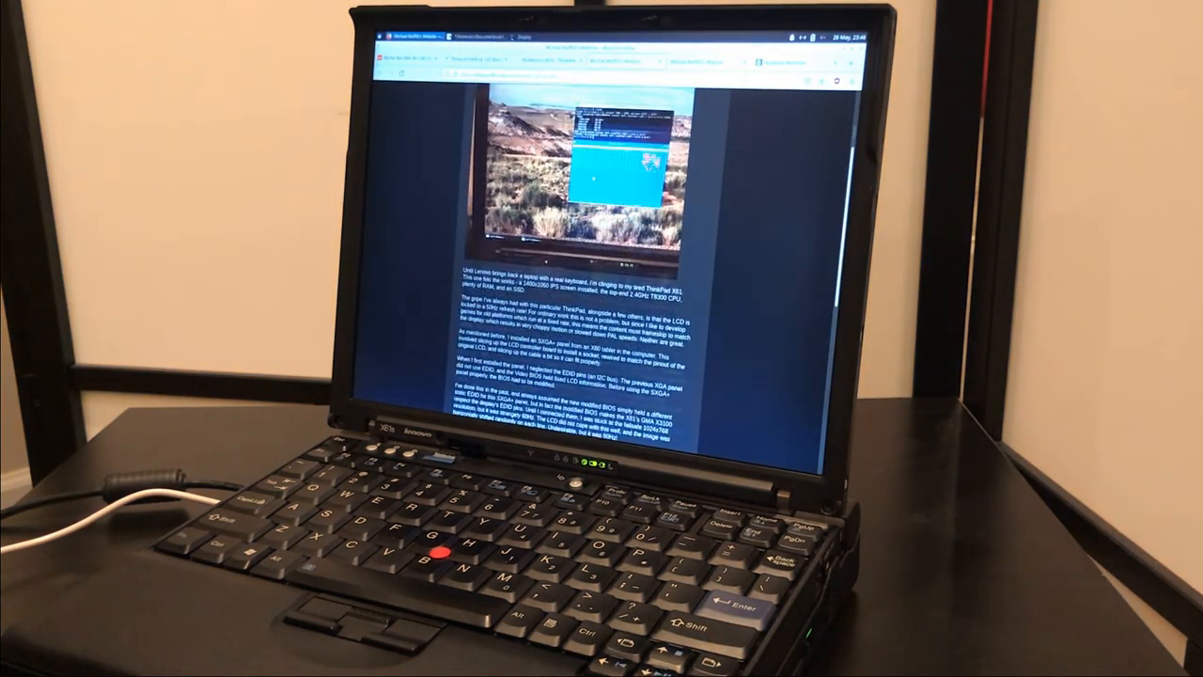
scroll("down", 3)
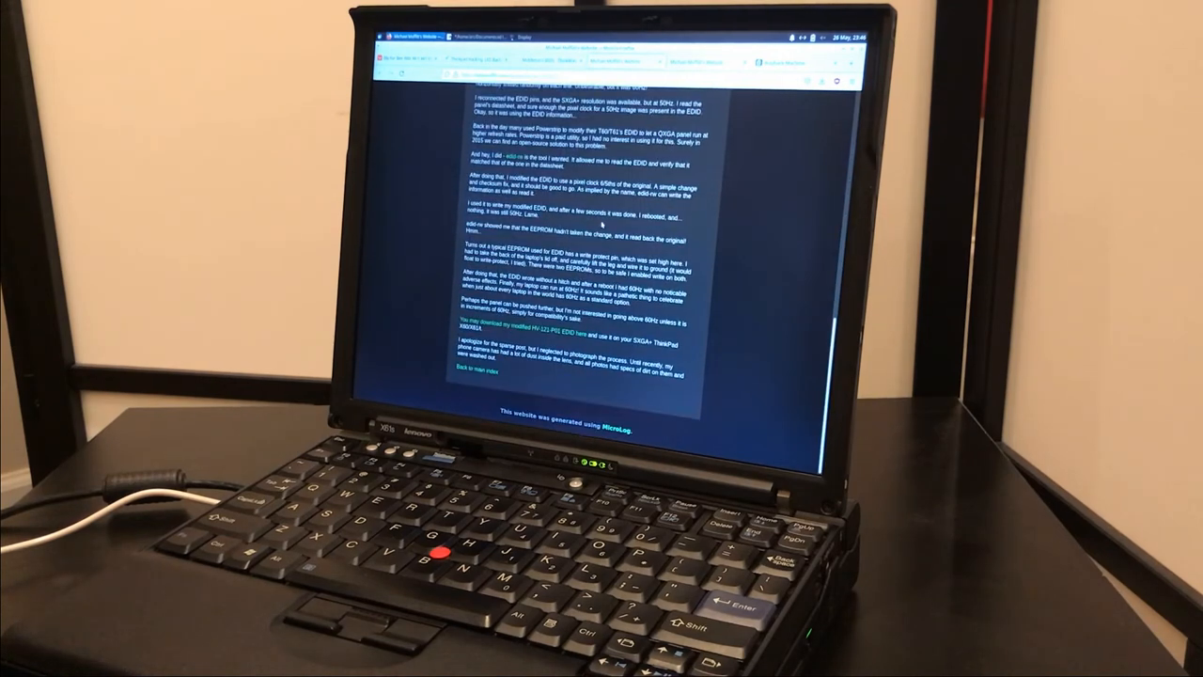
scroll("up", 3)
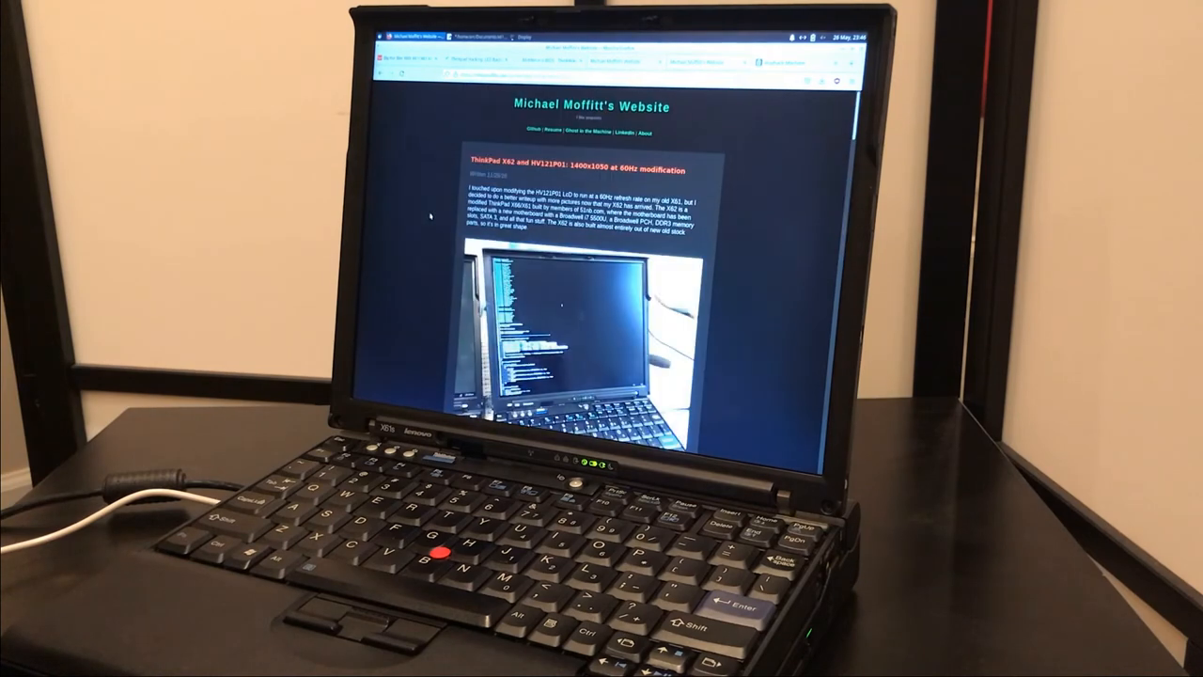
scroll("down", 3)
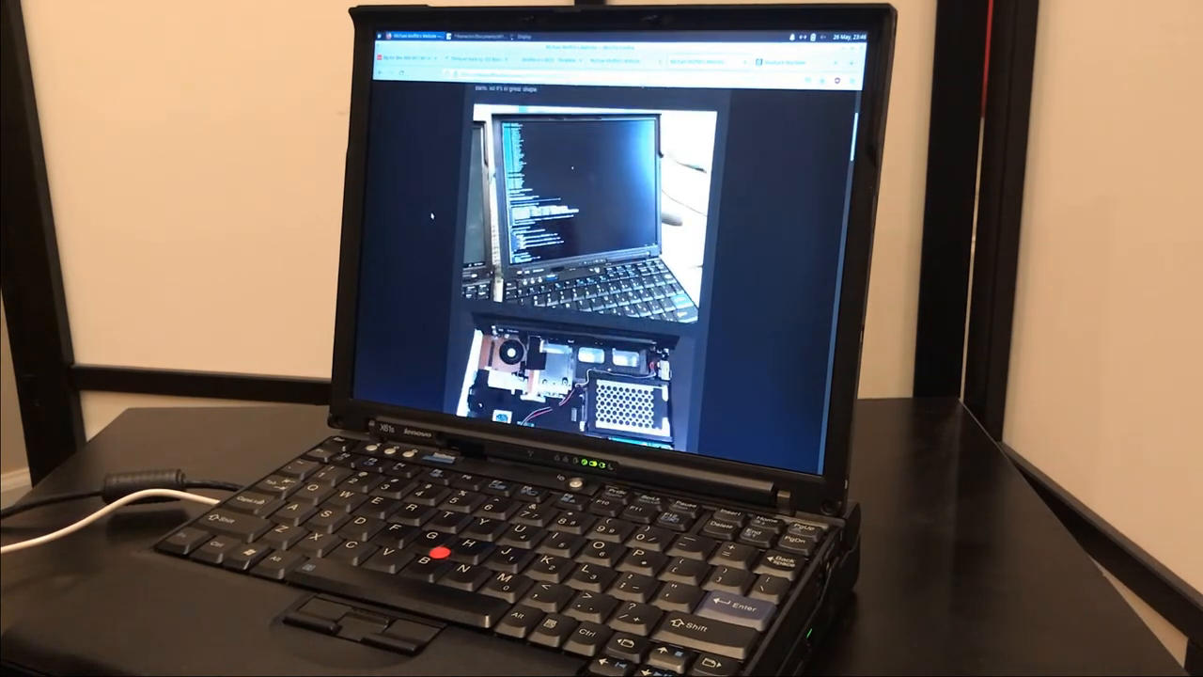
scroll("down", 3)
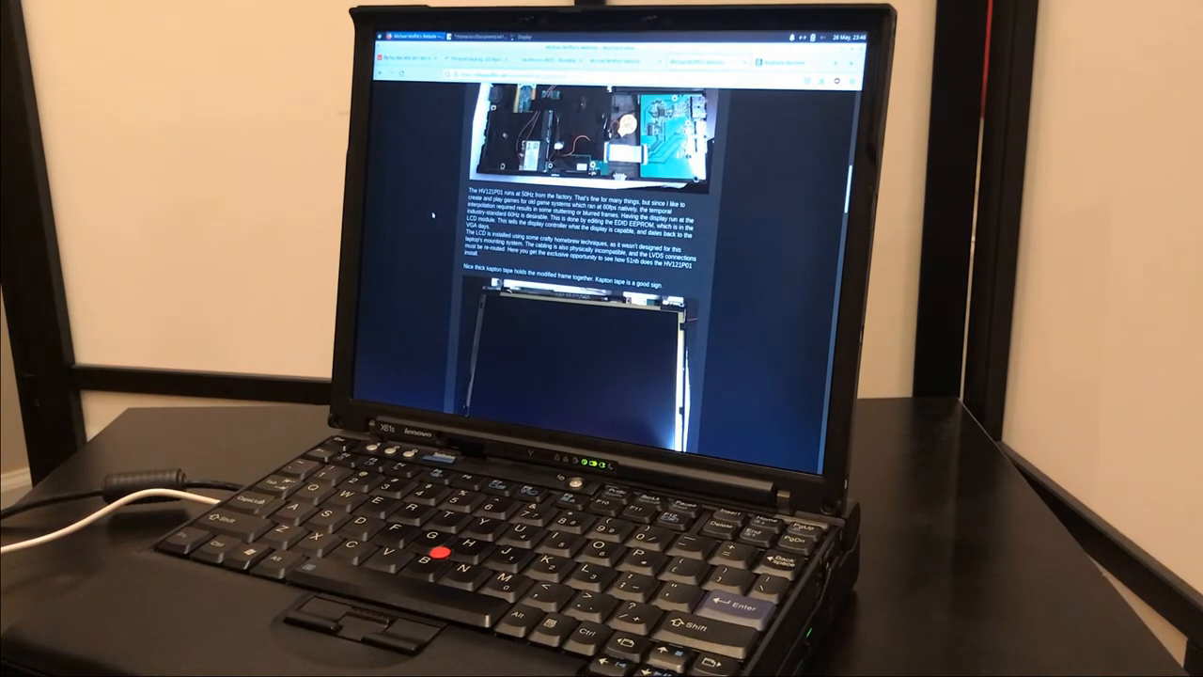
scroll("down", 3)
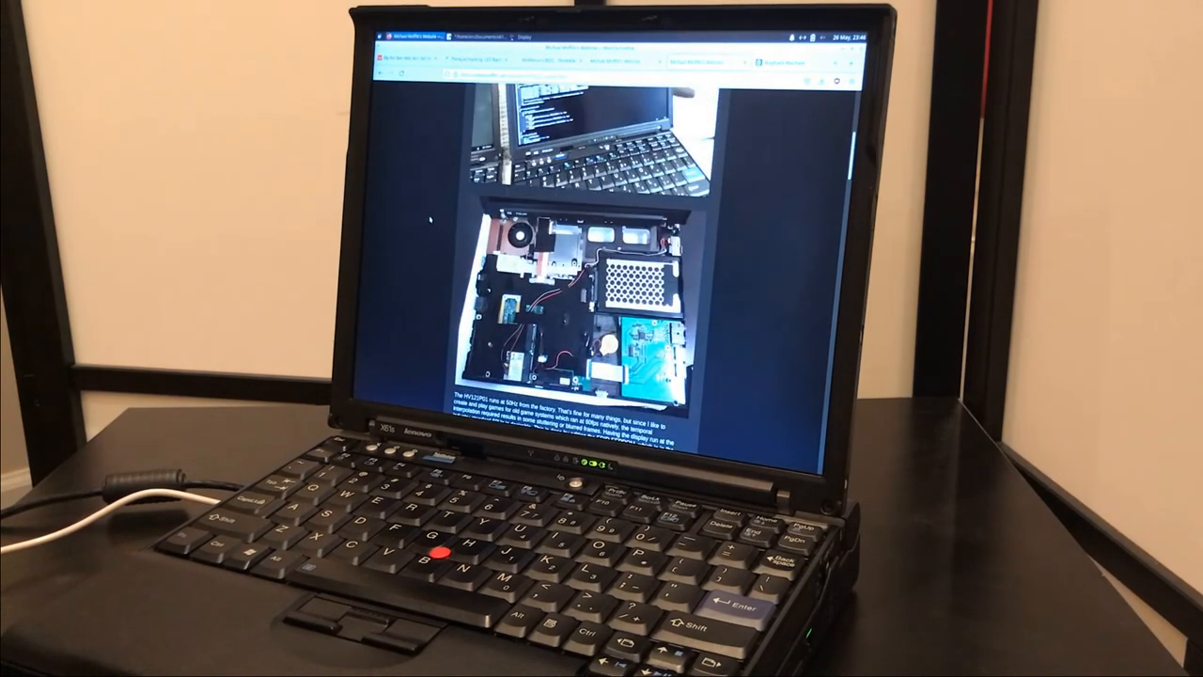
scroll("up", 3)
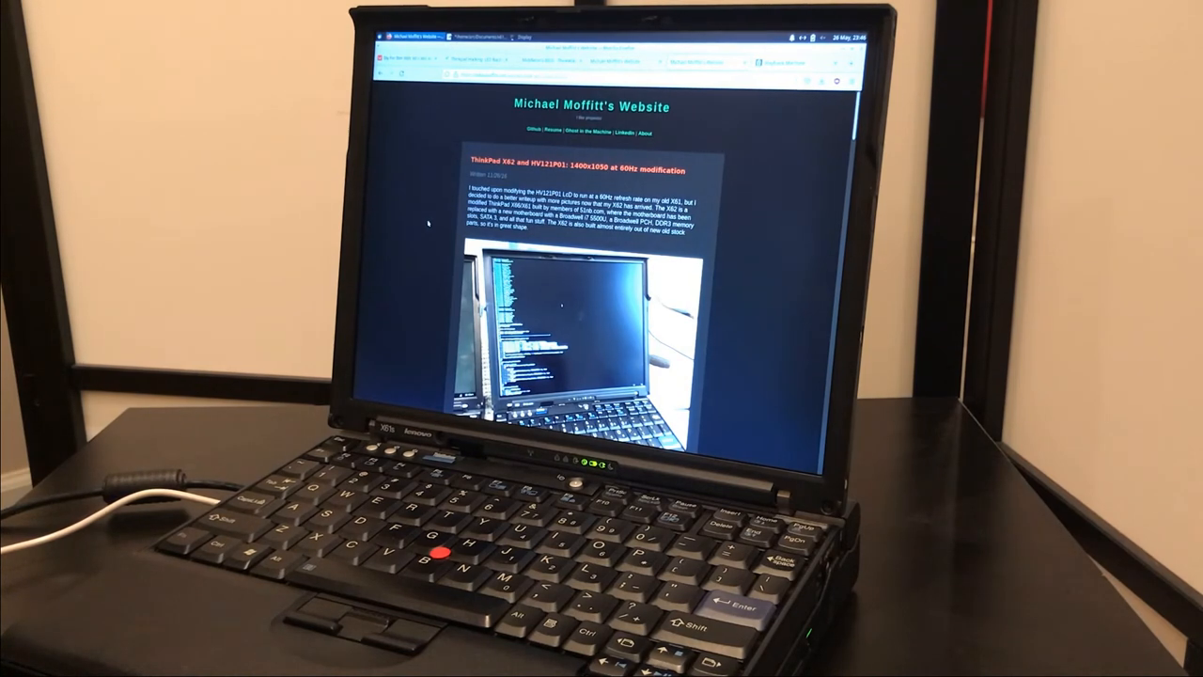
scroll("down", 3)
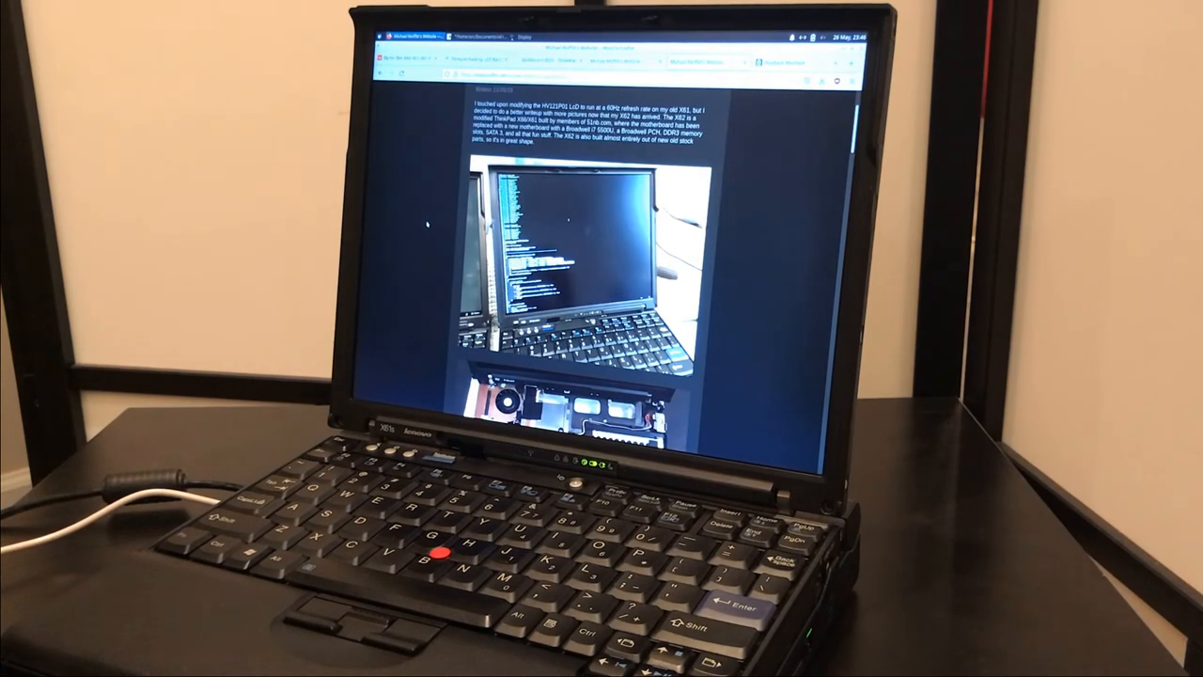
scroll("down", 3)
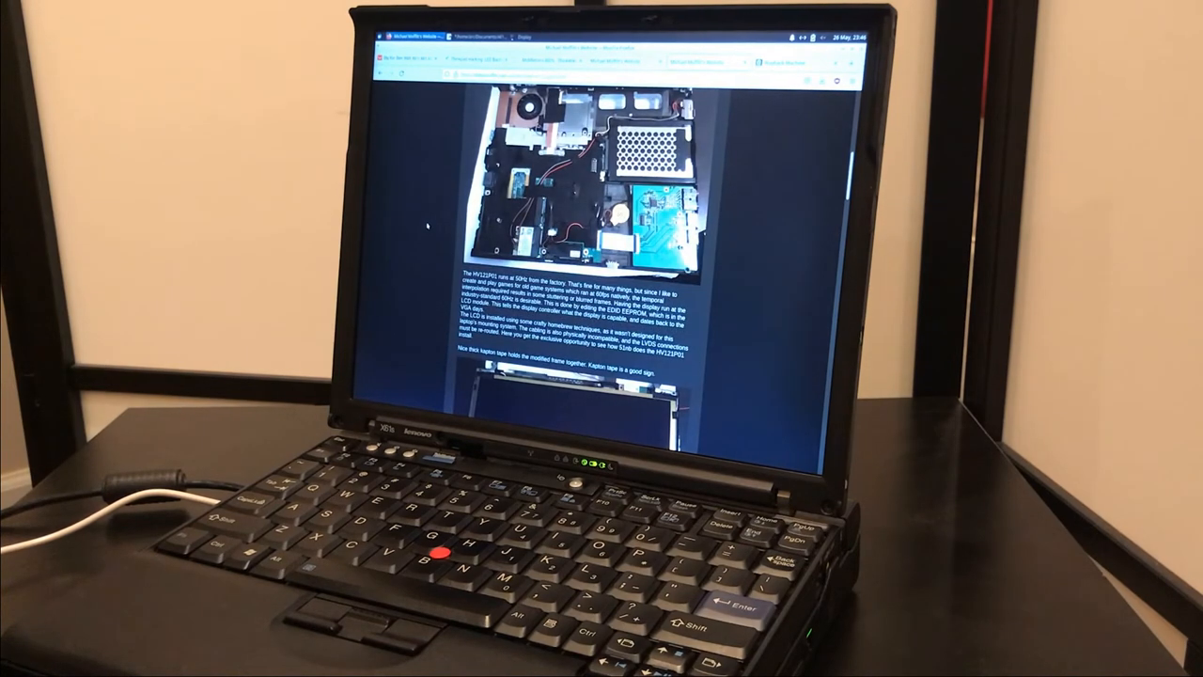
scroll("down", 3)
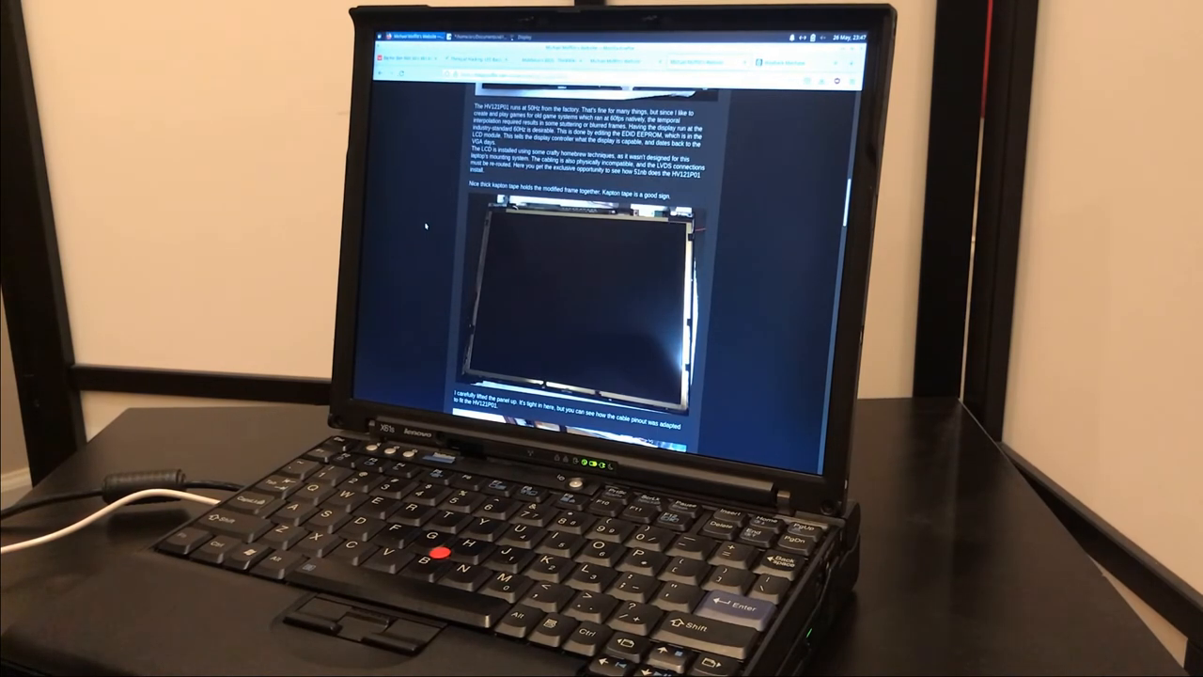
scroll("down", 3)
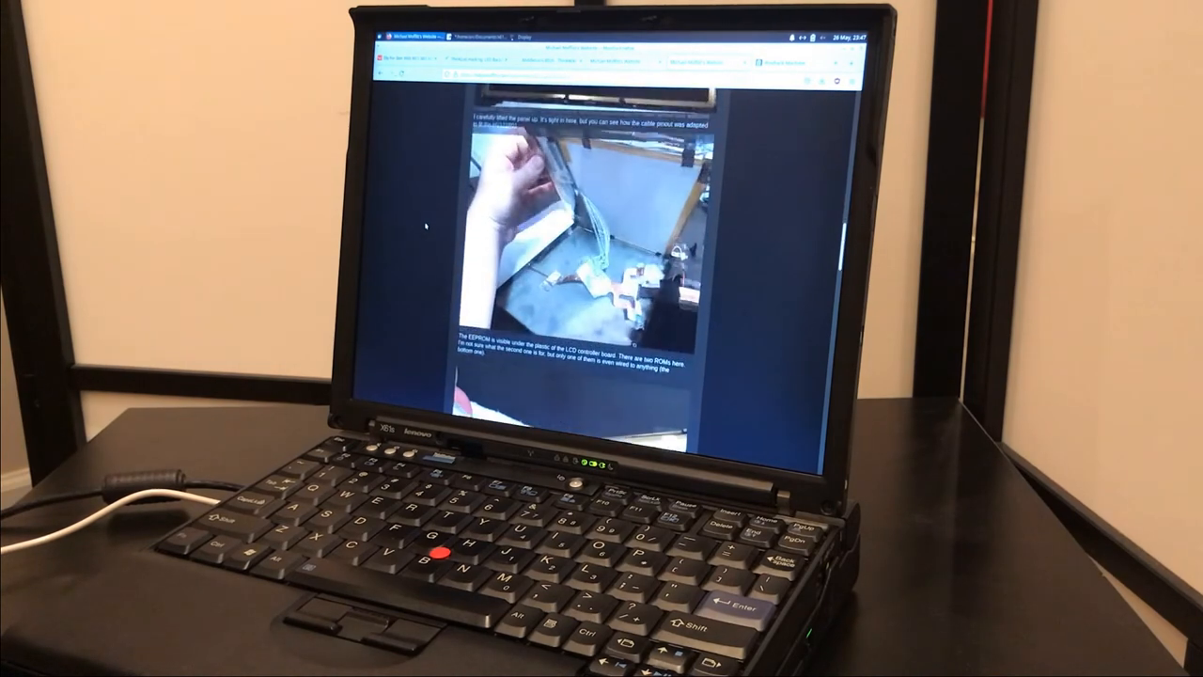
scroll("down", 3)
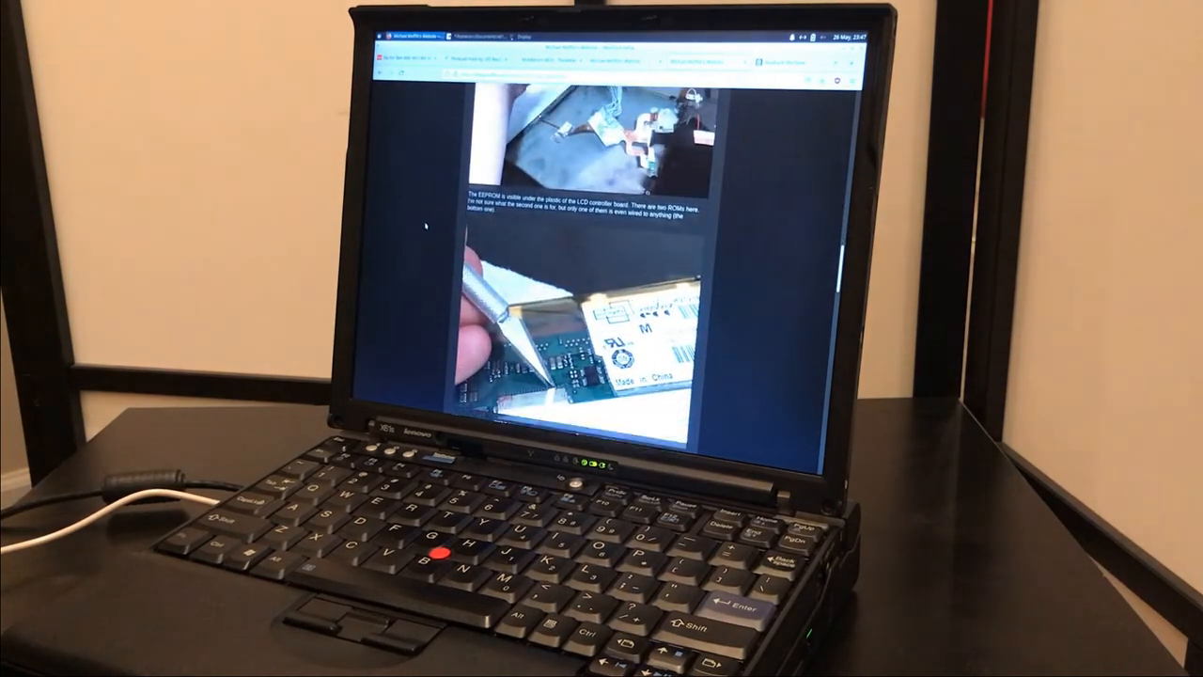
scroll("down", 3)
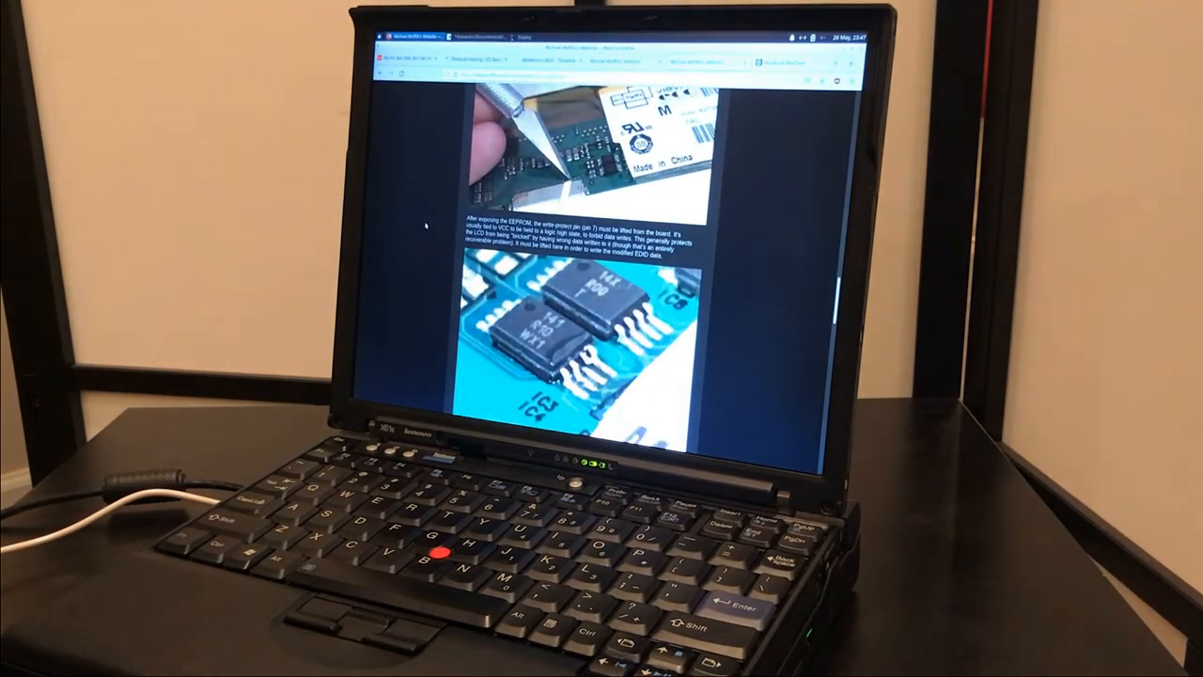
scroll("down", 3)
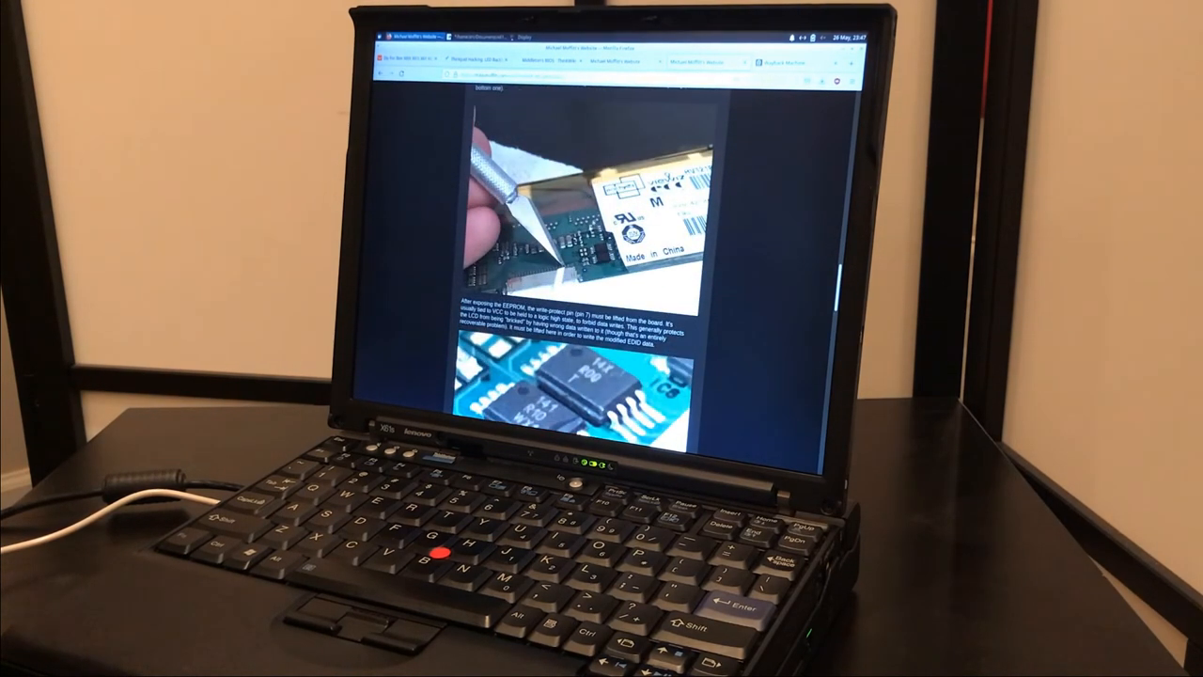
scroll("down", 3)
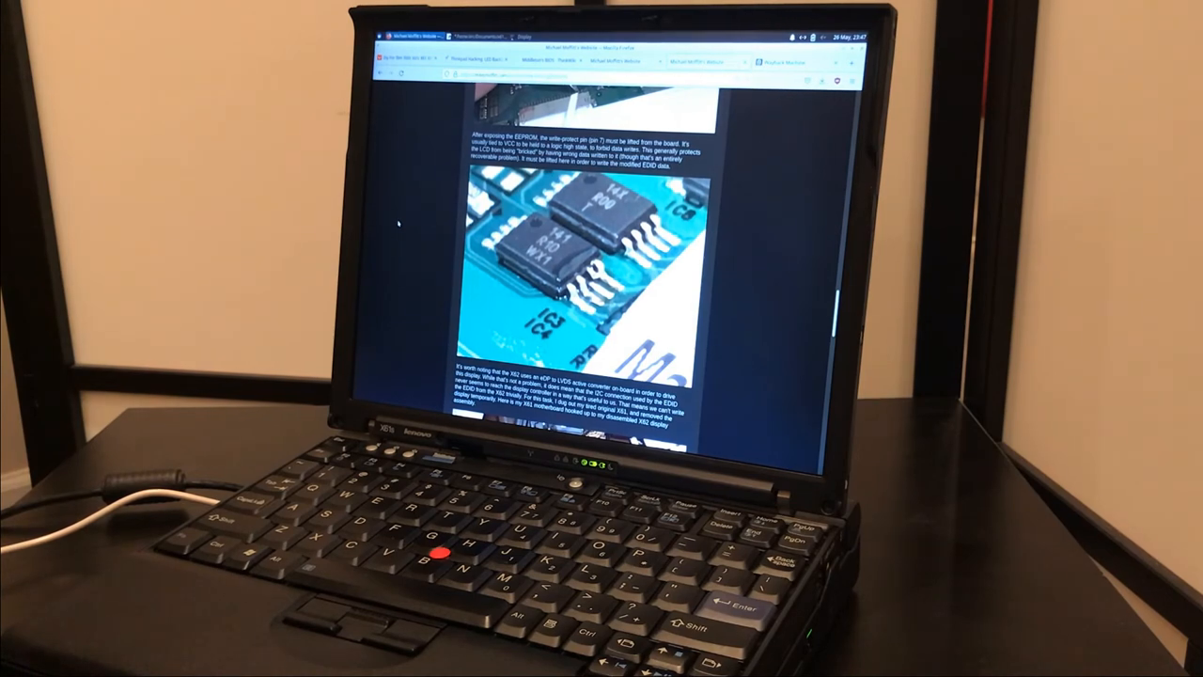
scroll("down", 3)
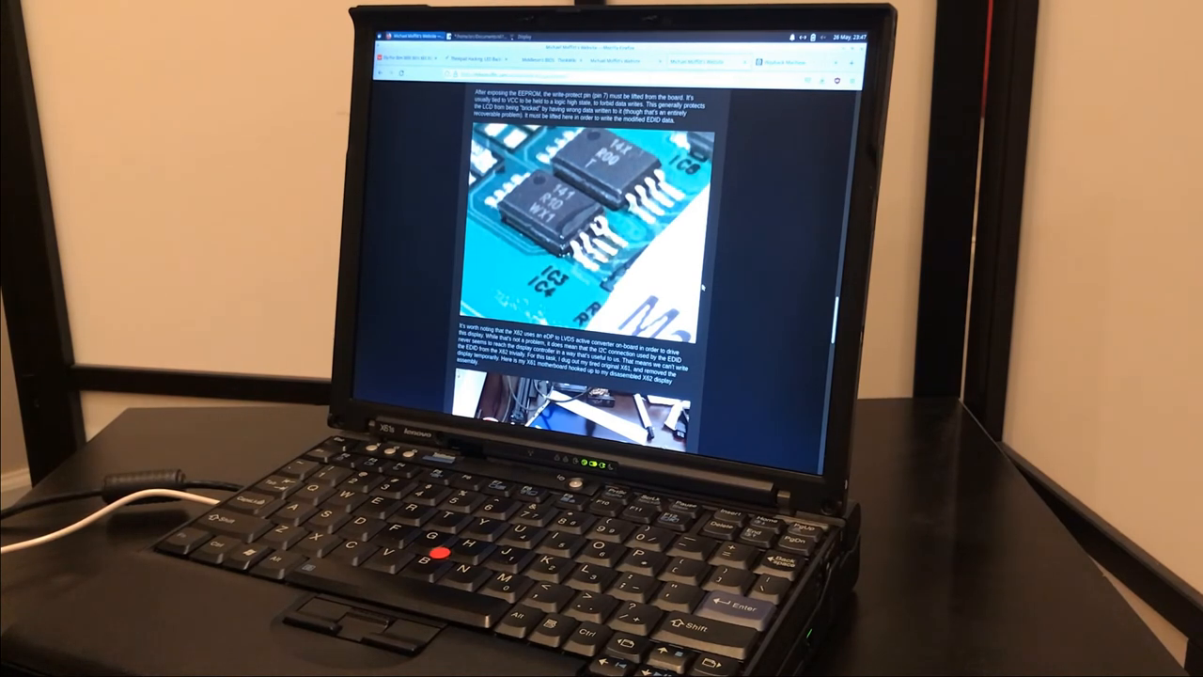
scroll("down", 3)
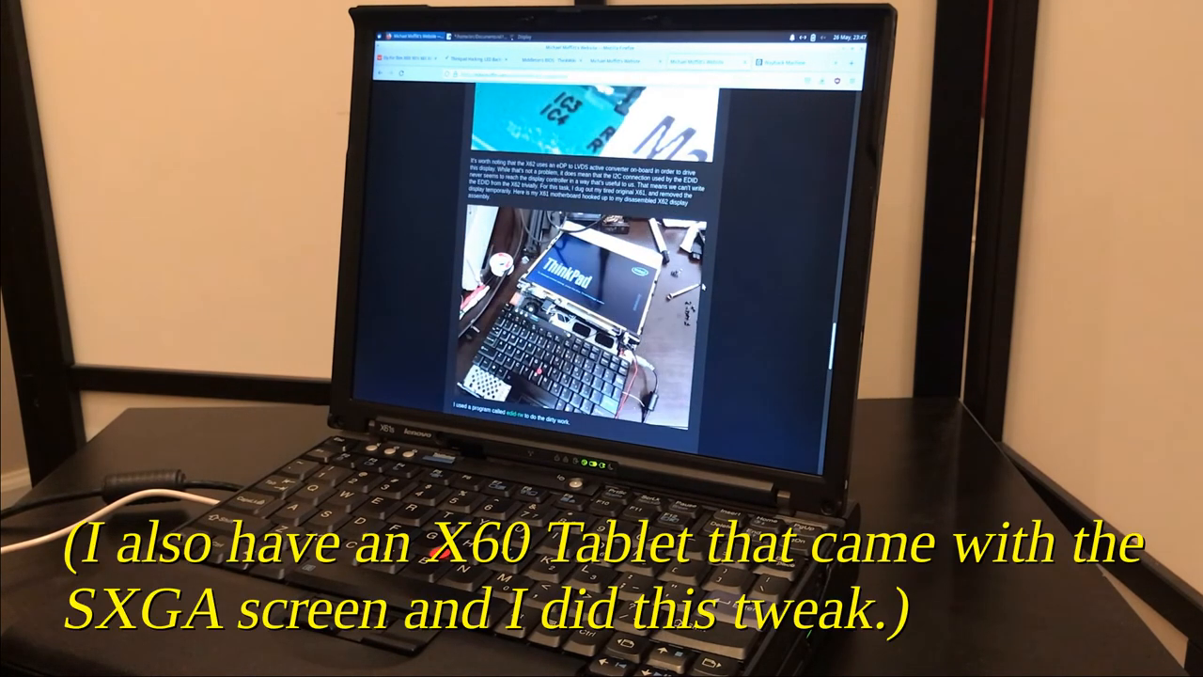
scroll("down", 3)
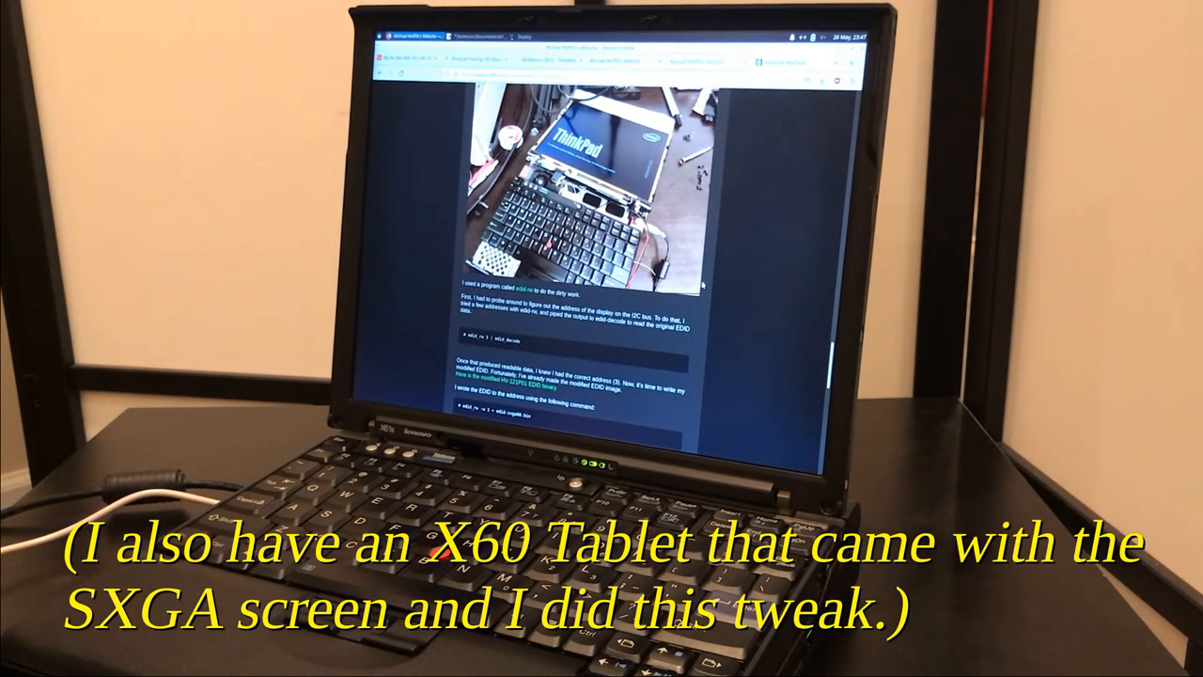
scroll("down", 3)
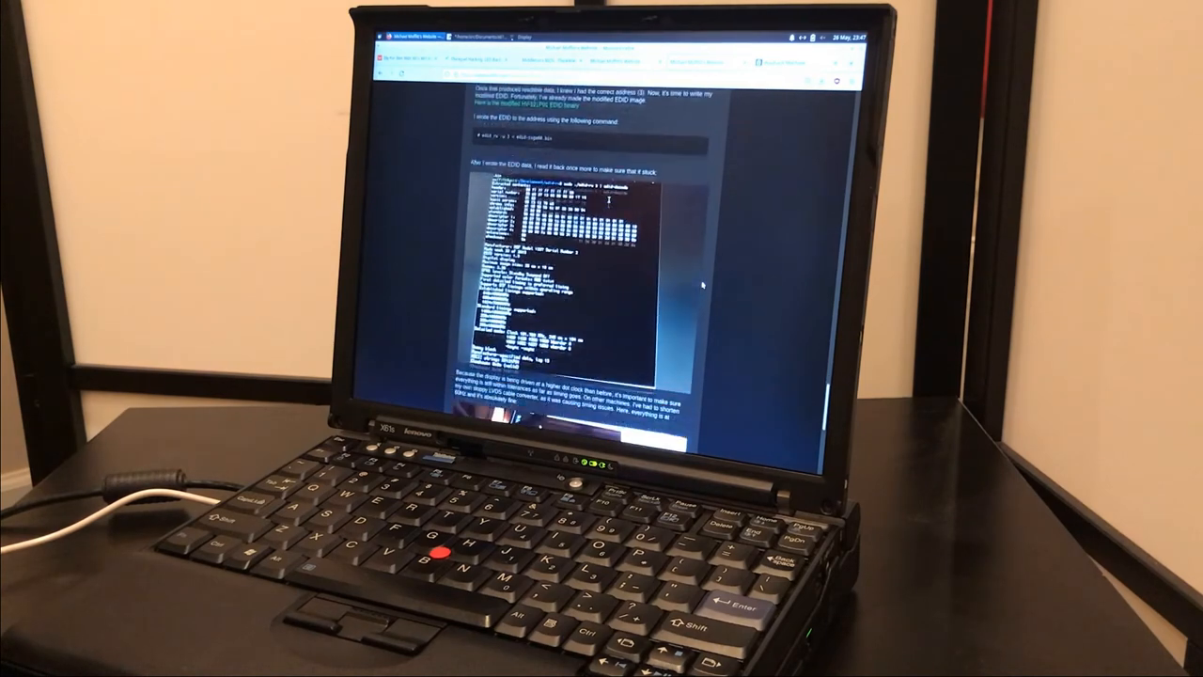
scroll("down", 3)
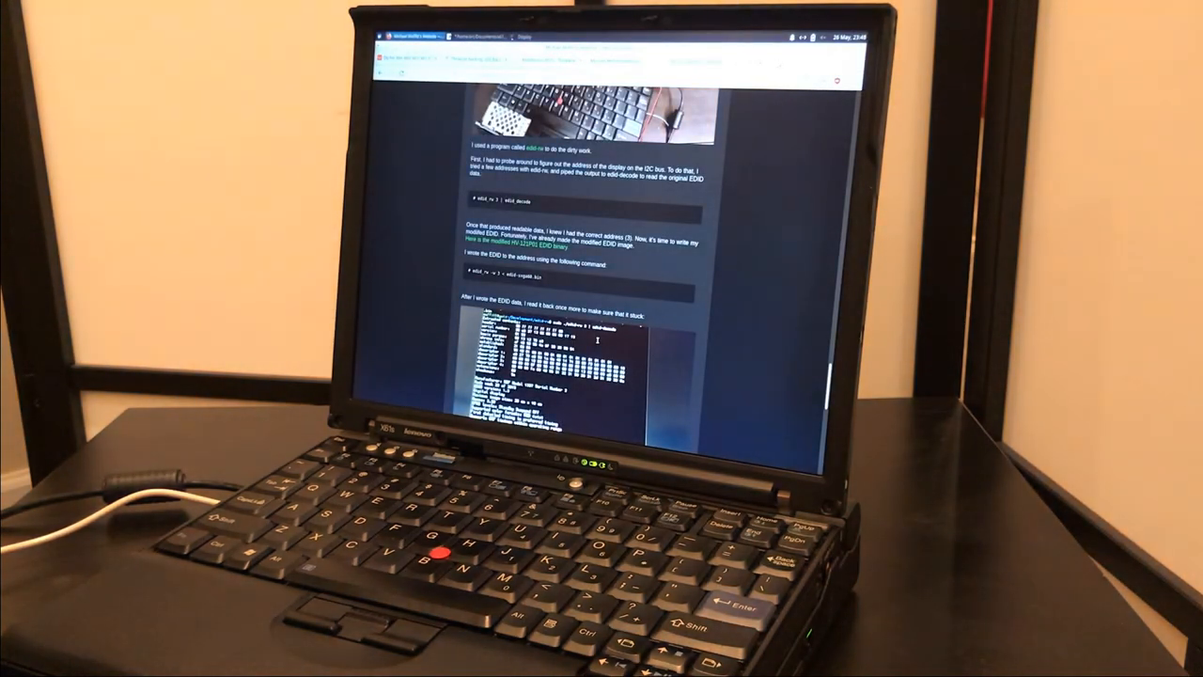
scroll("down", 3)
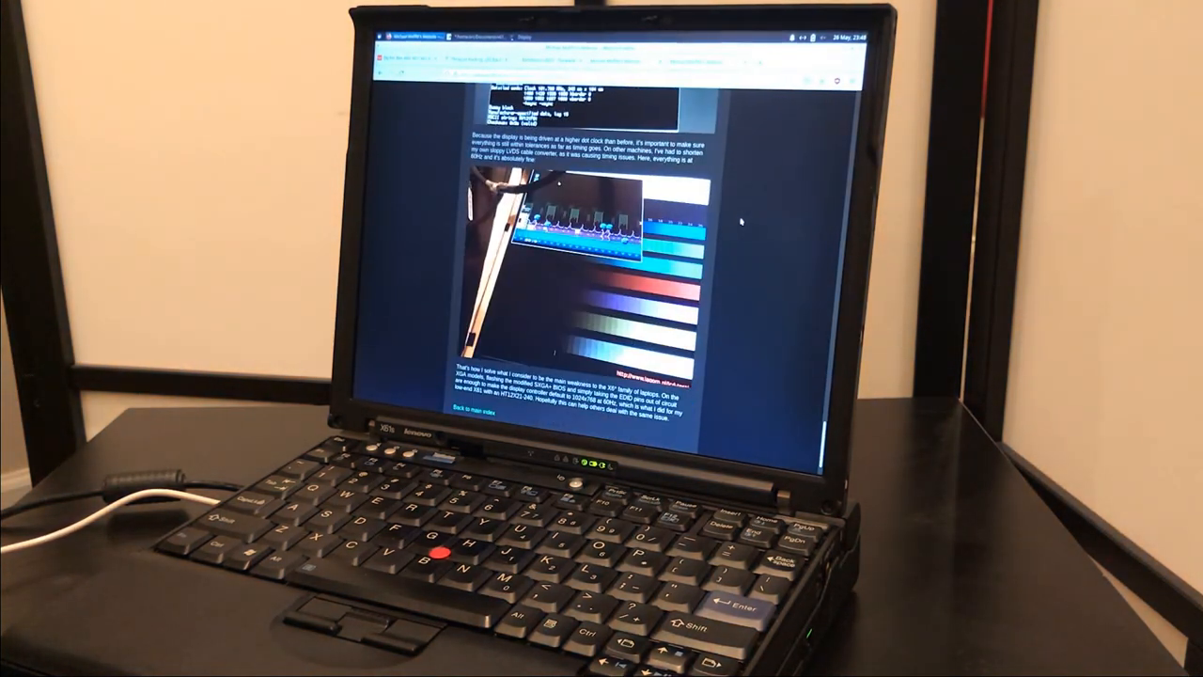
scroll("down", 3)
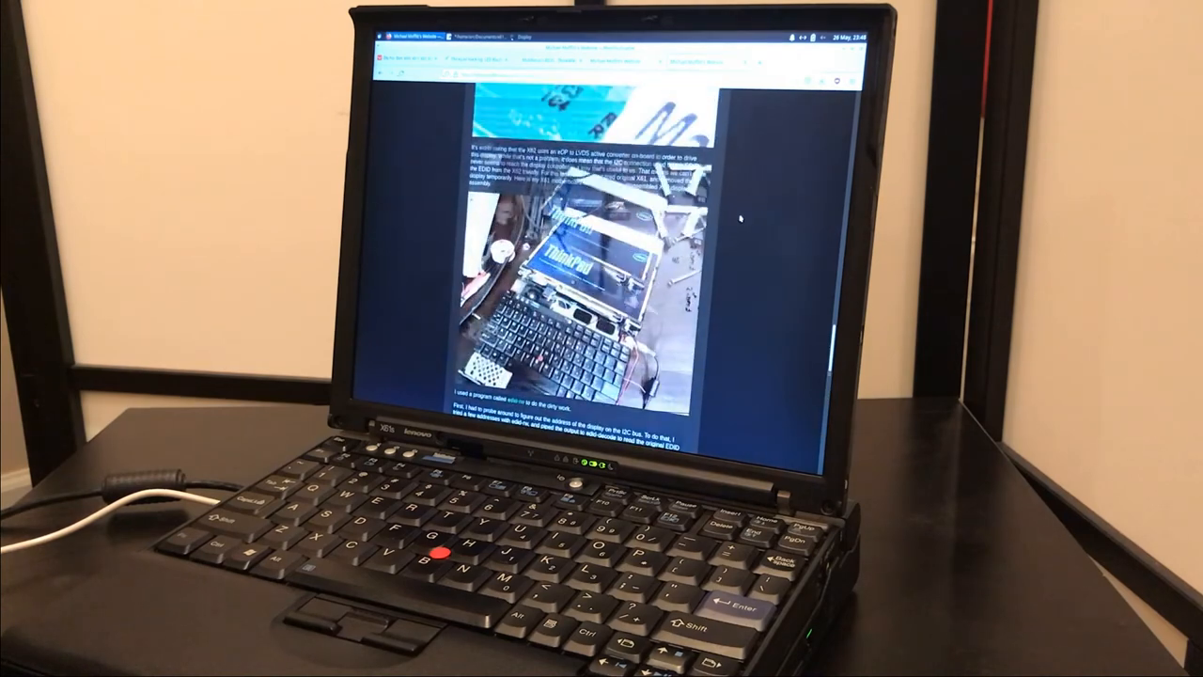
scroll("down", 3)
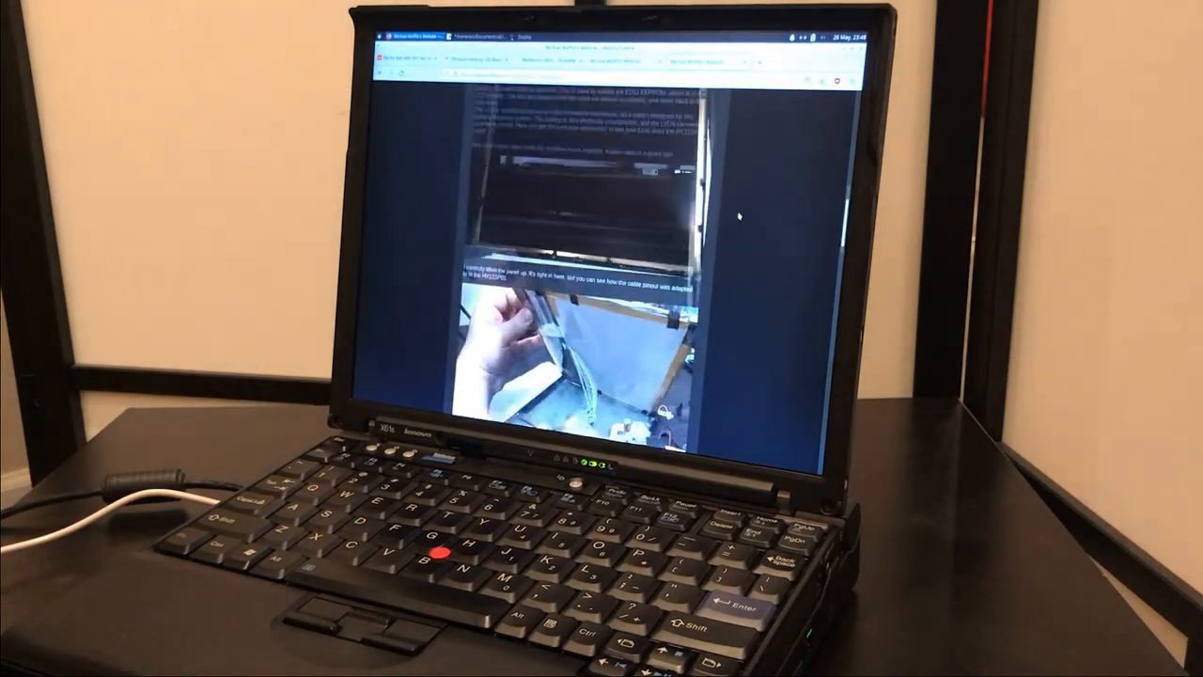